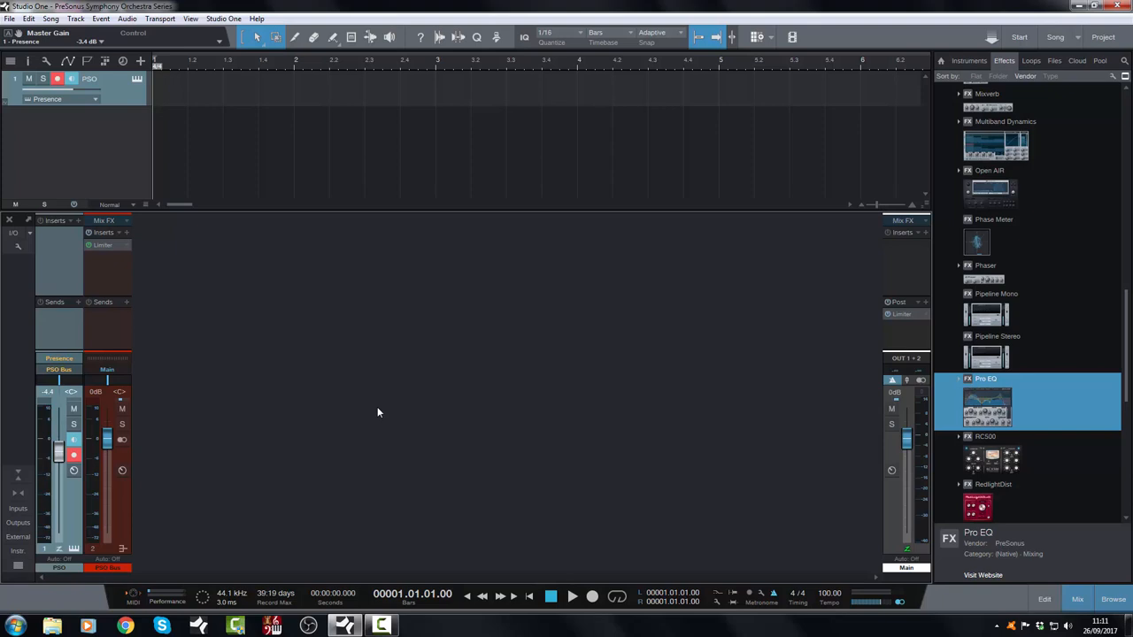
mouse_move(354, 397)
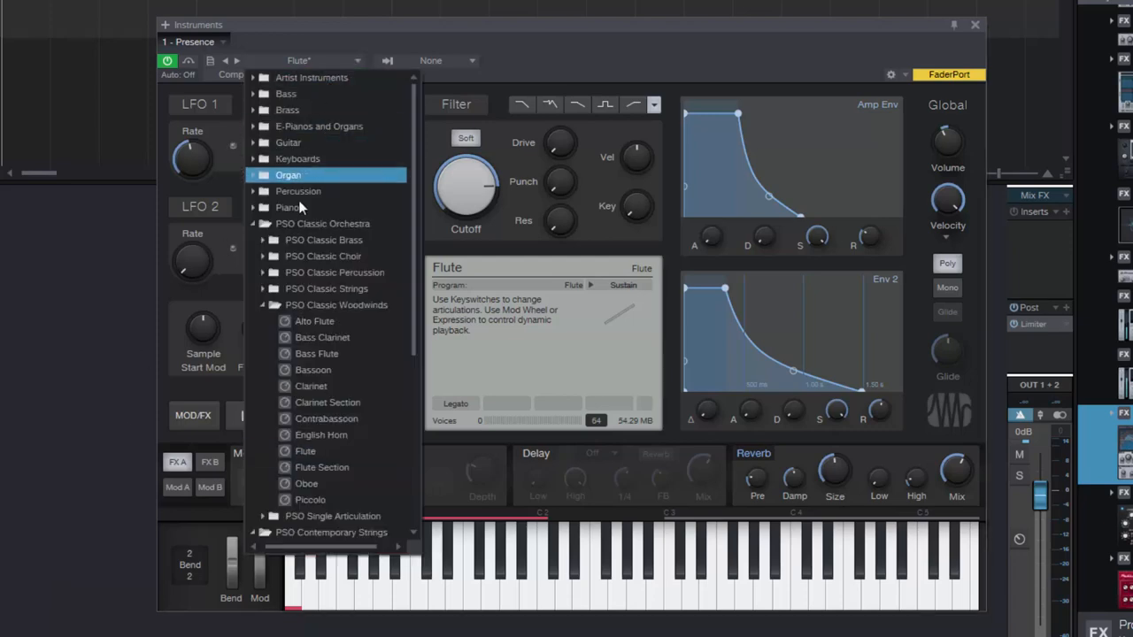
Expand PSO Classic Woodwinds, try Bassoon, and settle on the unmodified Flute preset.
click(322, 337)
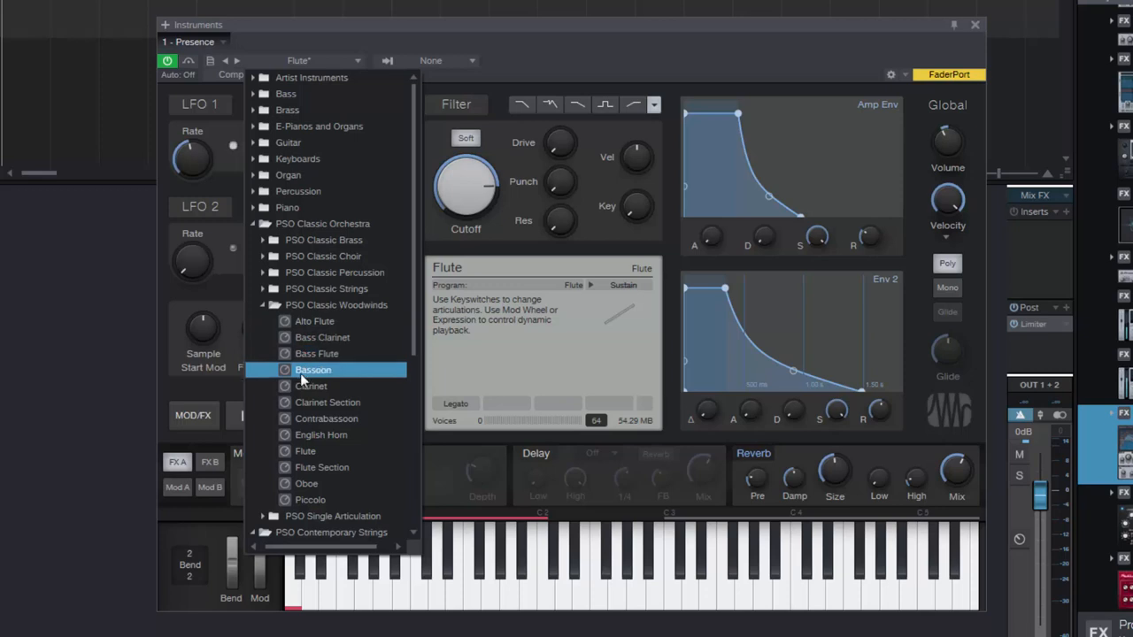
click(327, 402)
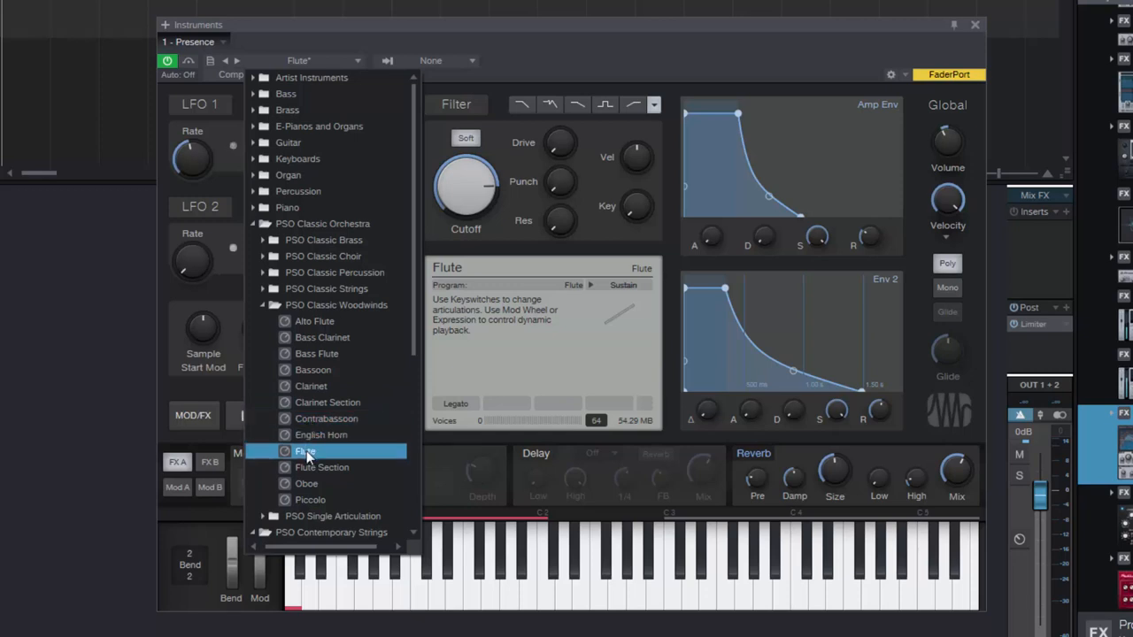
click(323, 467)
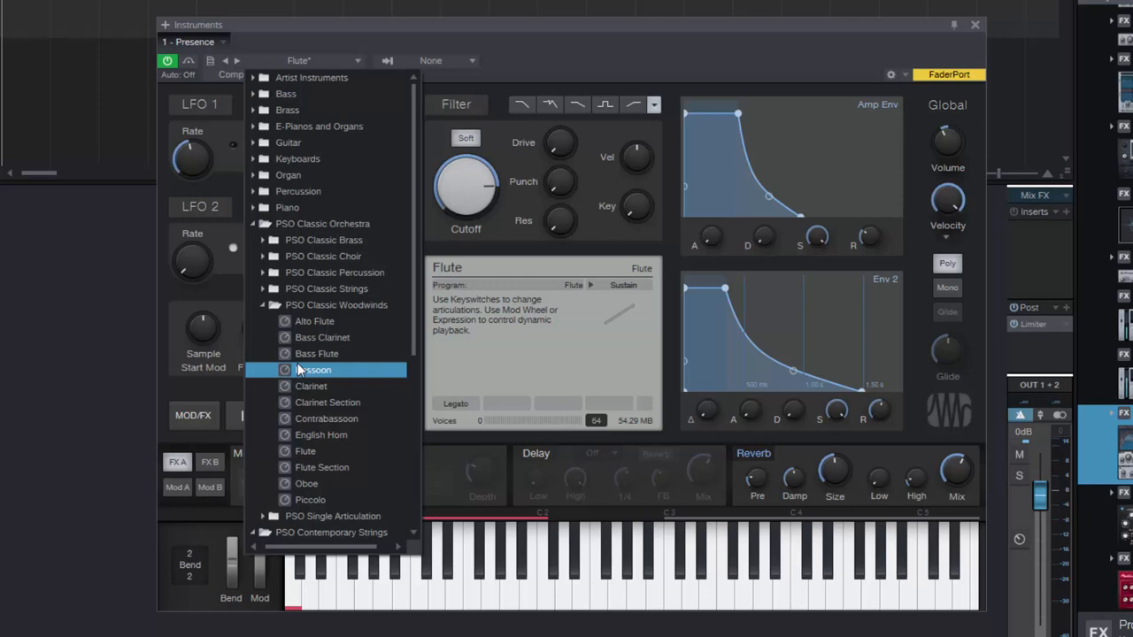
click(304, 451)
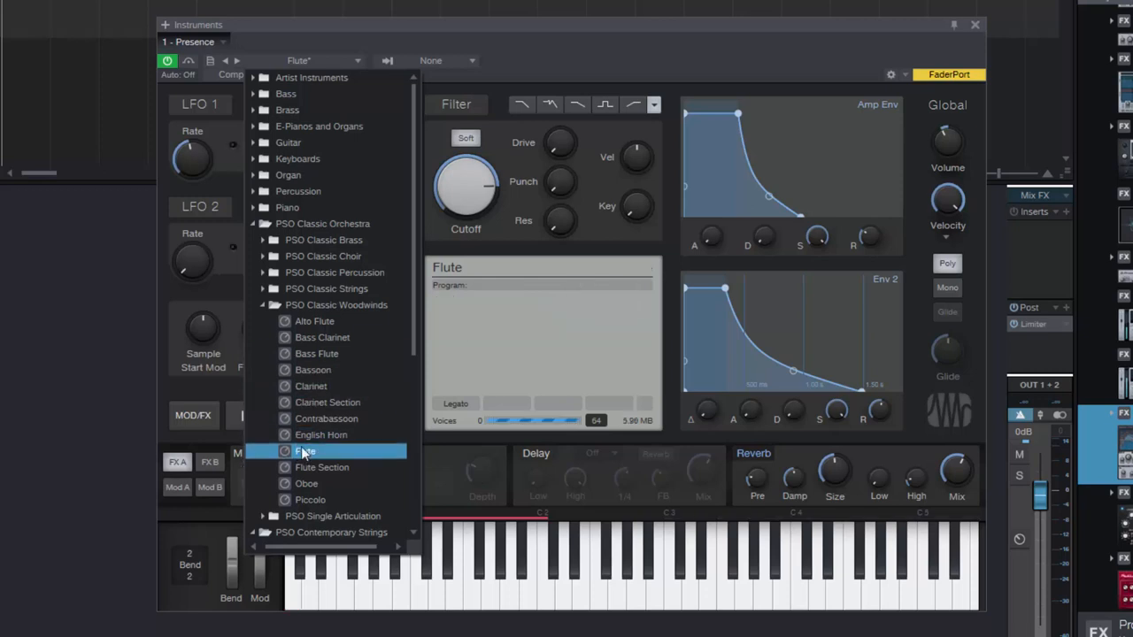
click(304, 451)
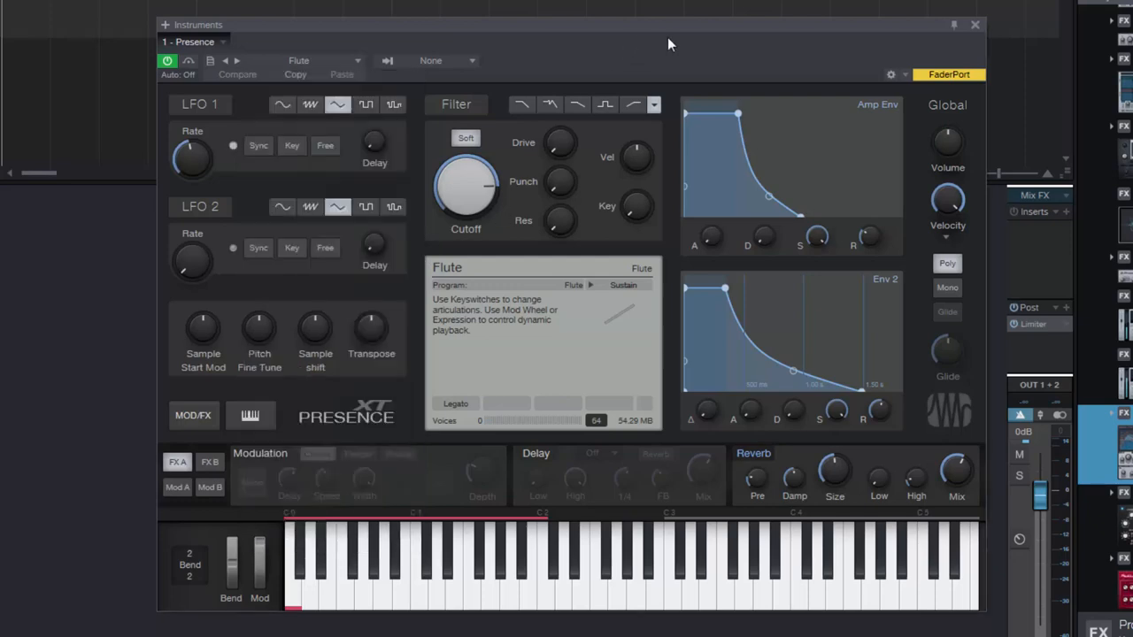
click(232, 146)
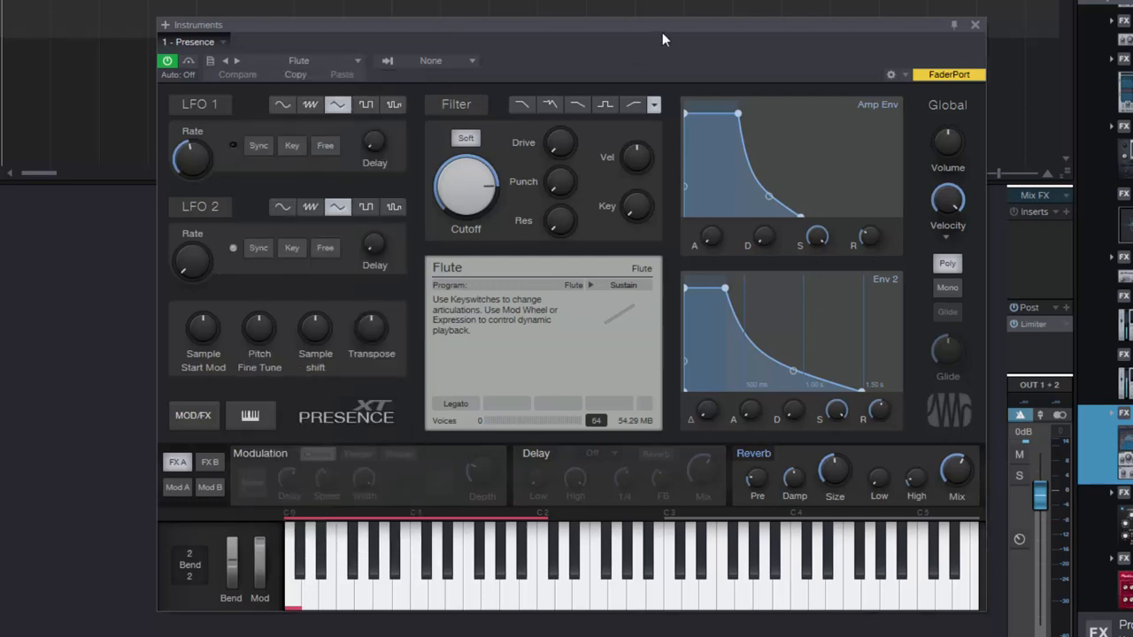
mouse_move(401, 505)
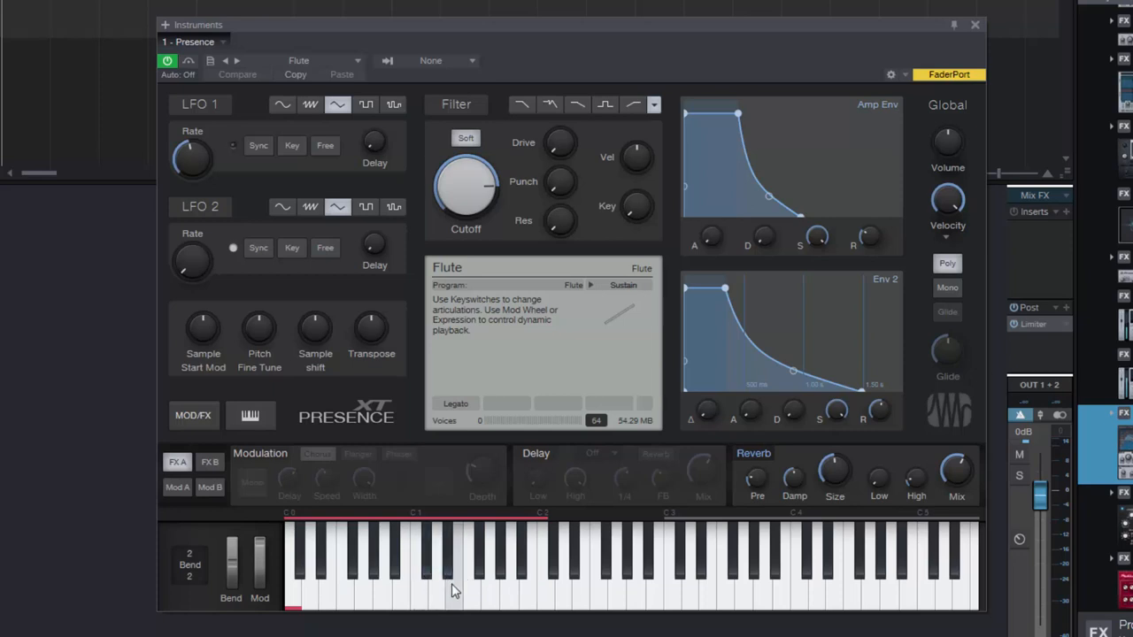
mouse_move(457, 585)
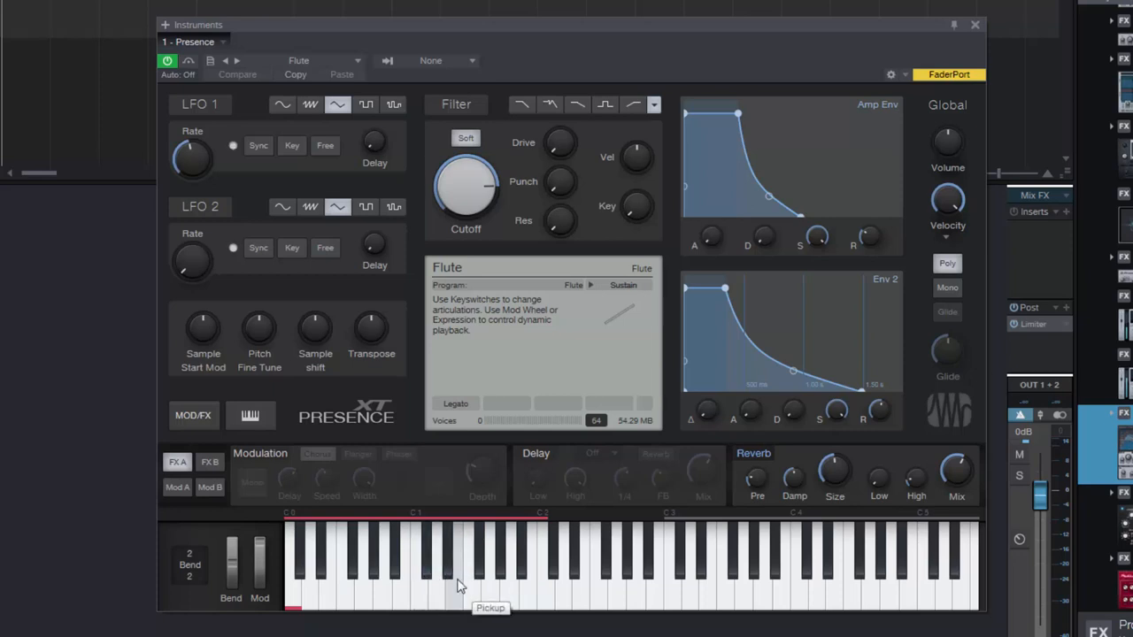
click(233, 145)
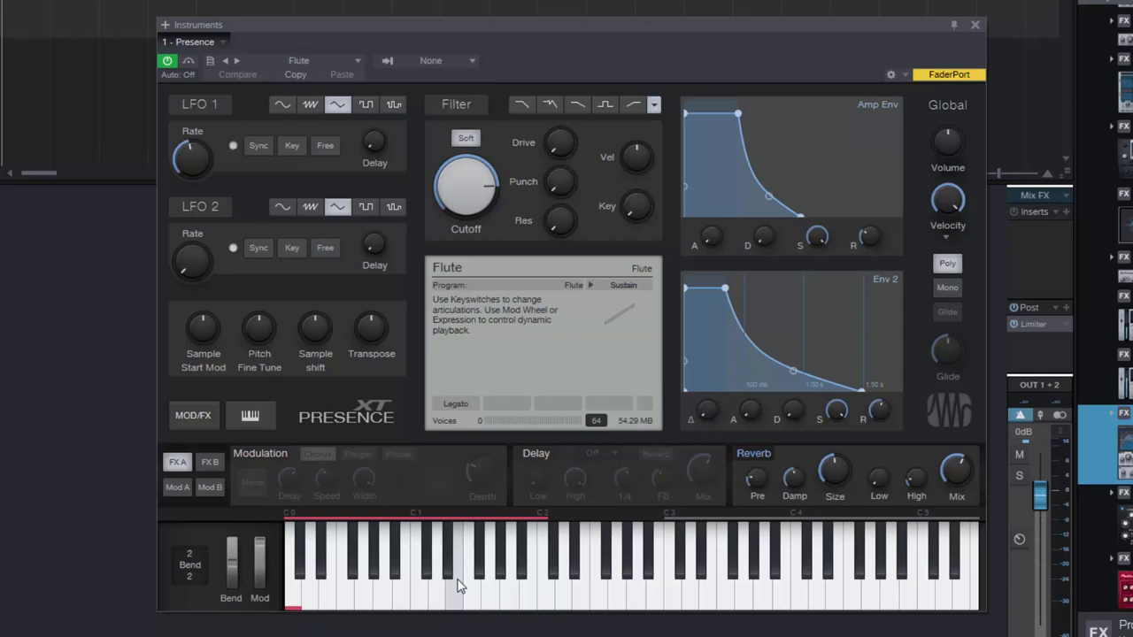
click(233, 145)
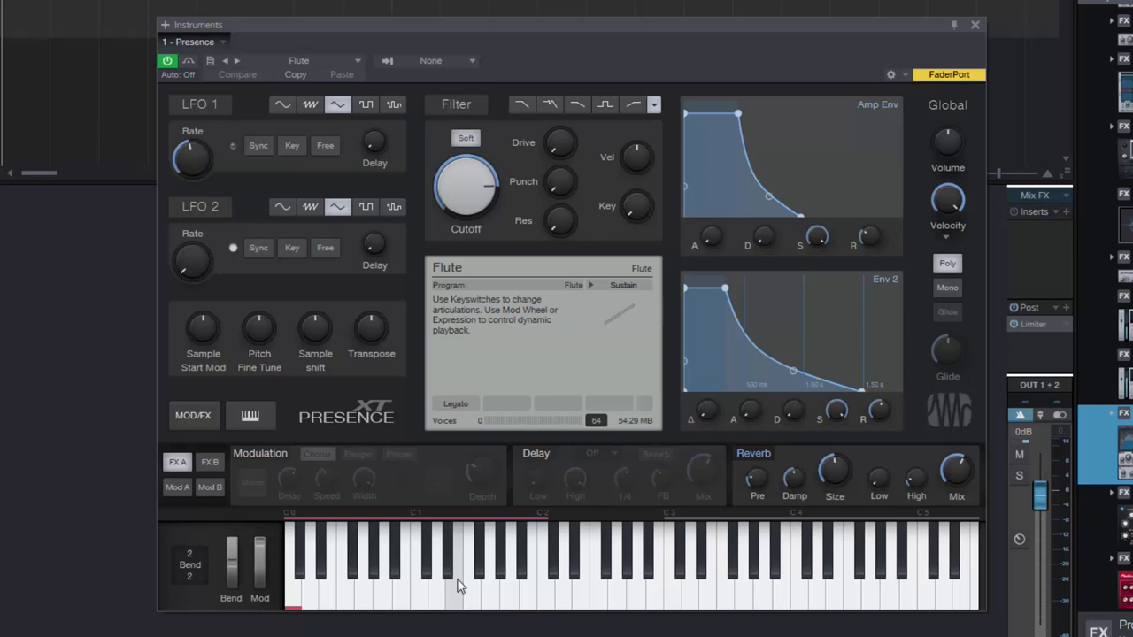
click(231, 145)
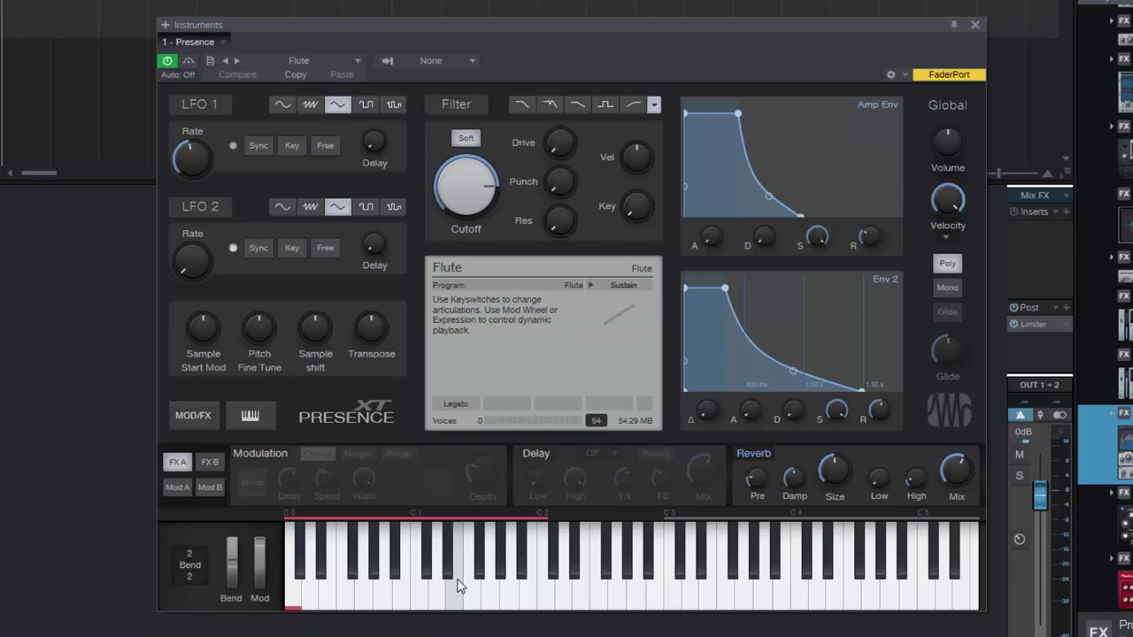
click(233, 145)
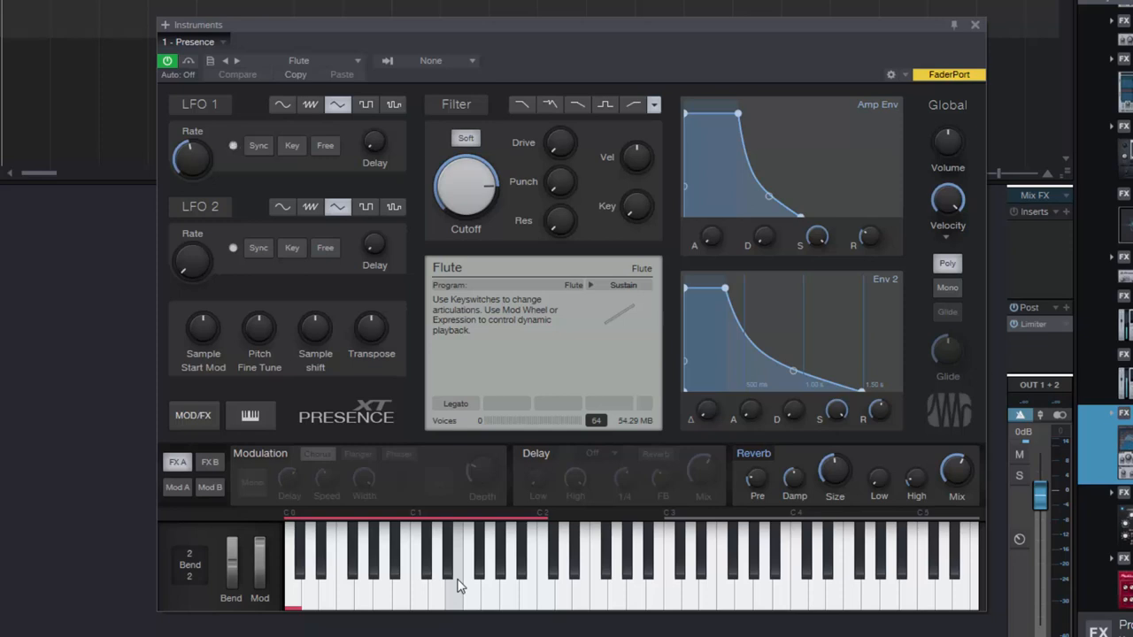
click(233, 145)
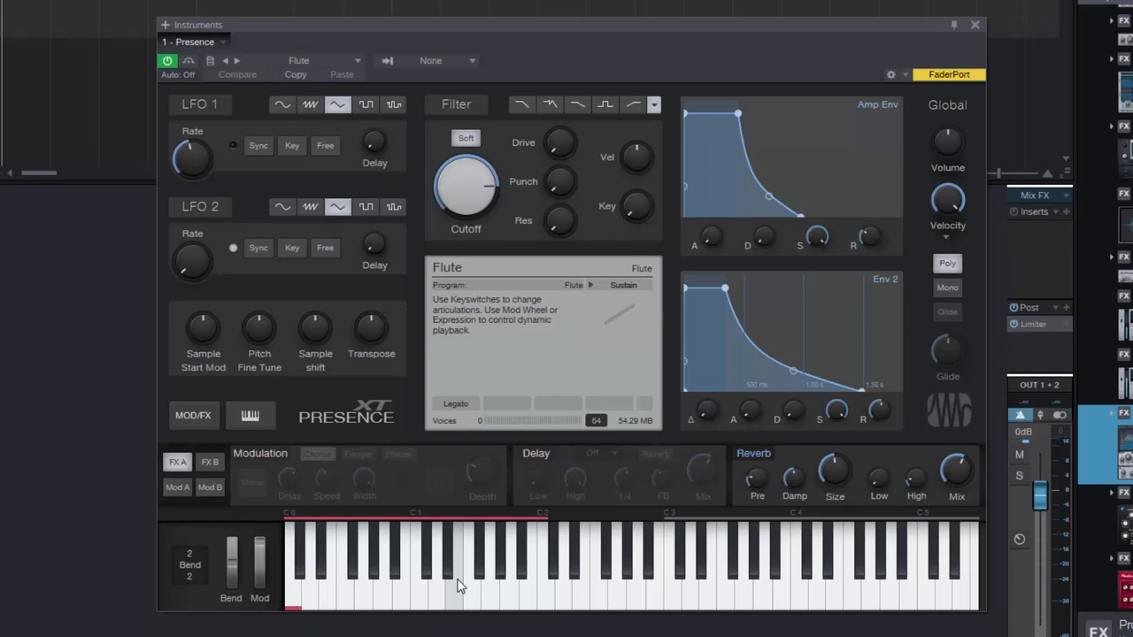
click(233, 145)
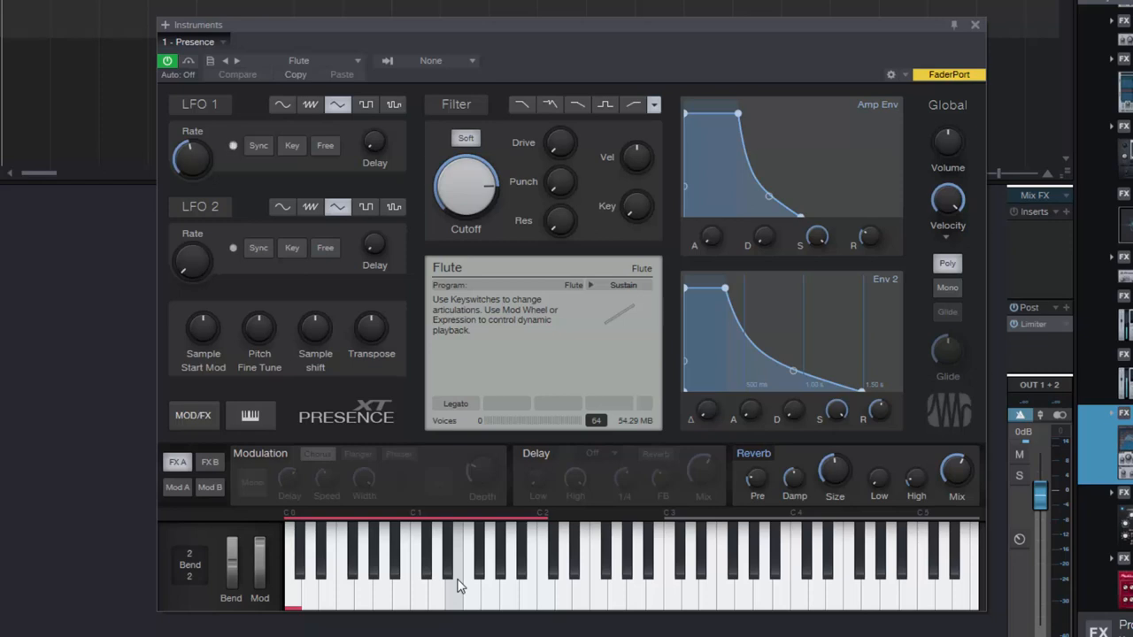
click(233, 145)
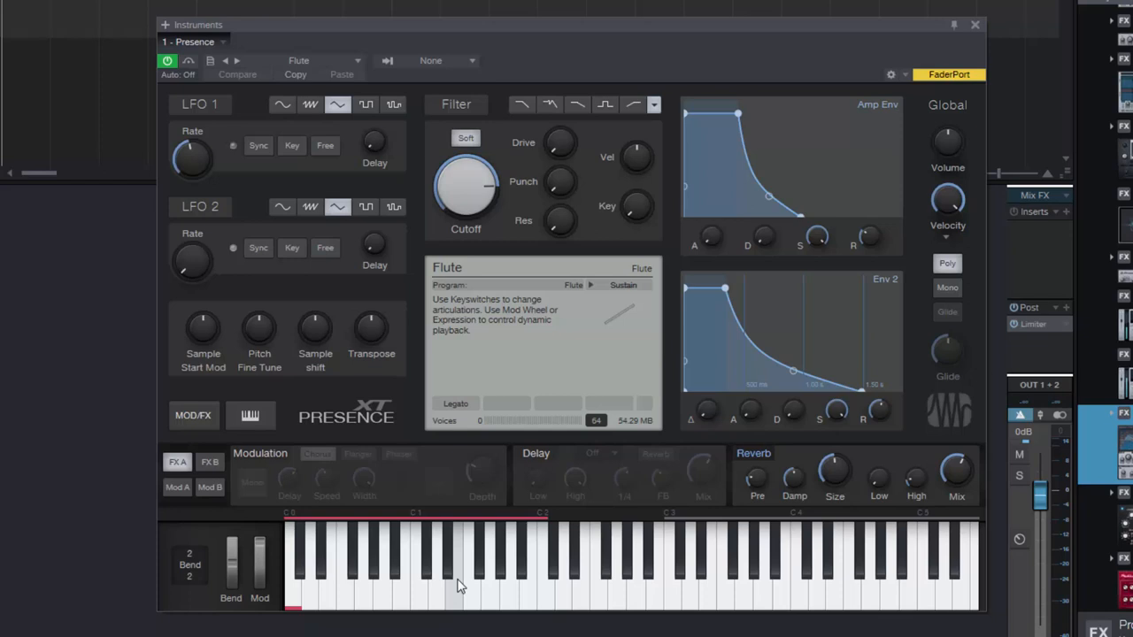
click(233, 146)
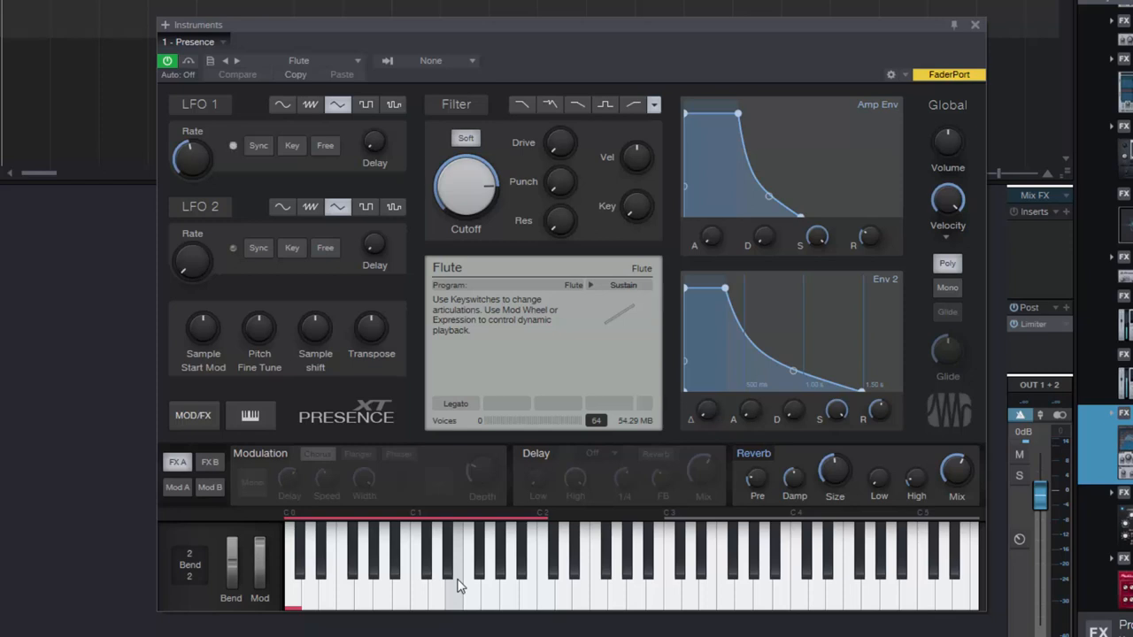
click(233, 145)
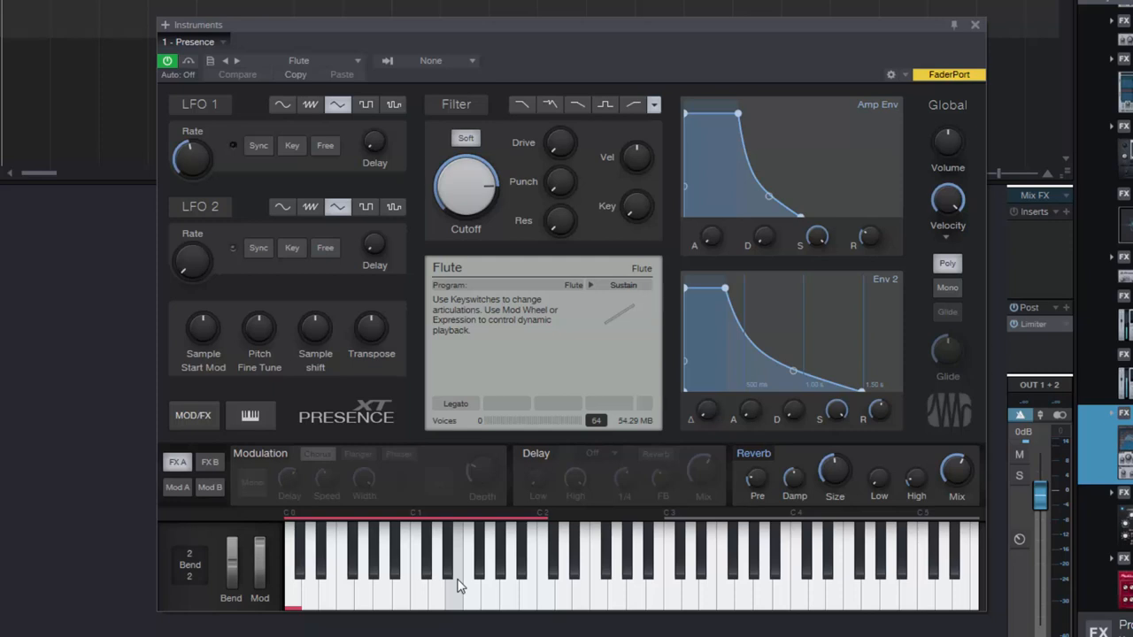
click(233, 145)
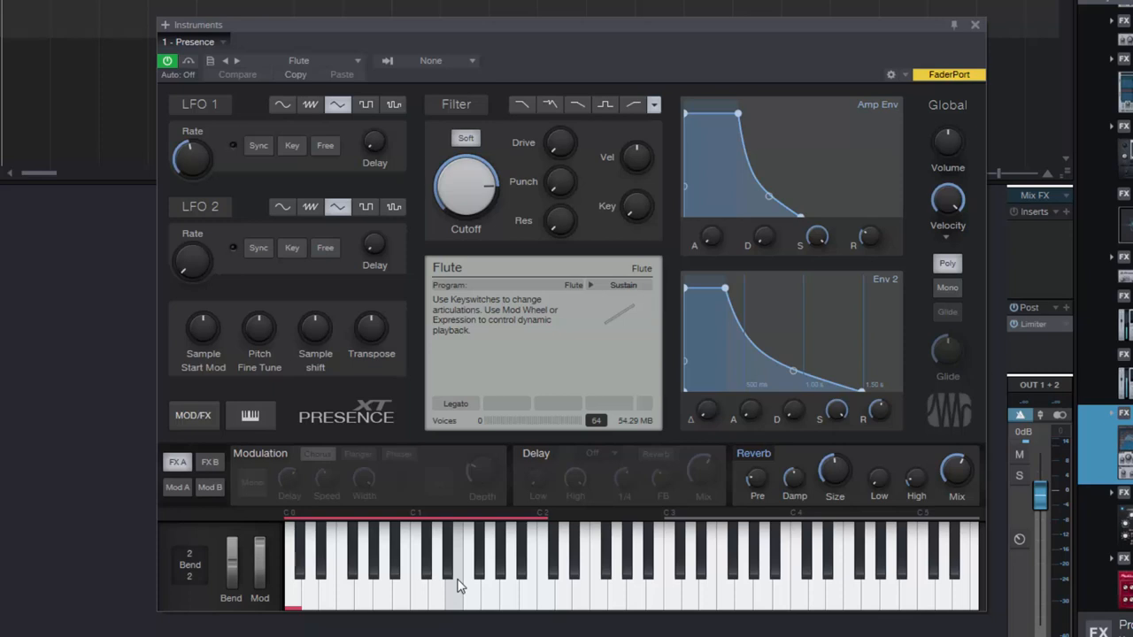
click(233, 145)
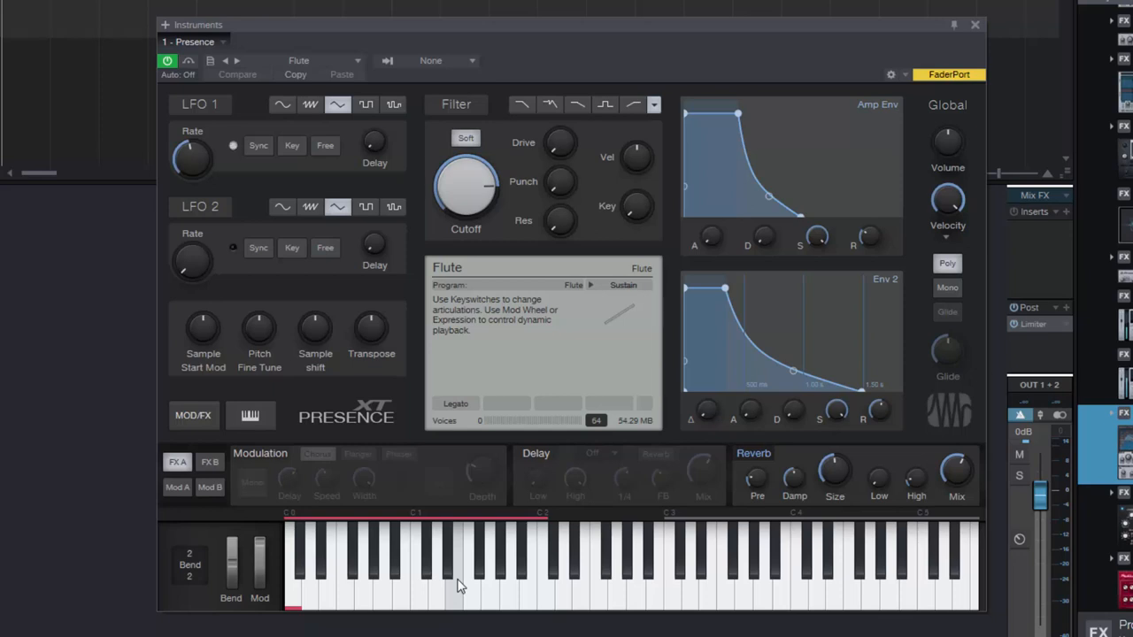
click(233, 145)
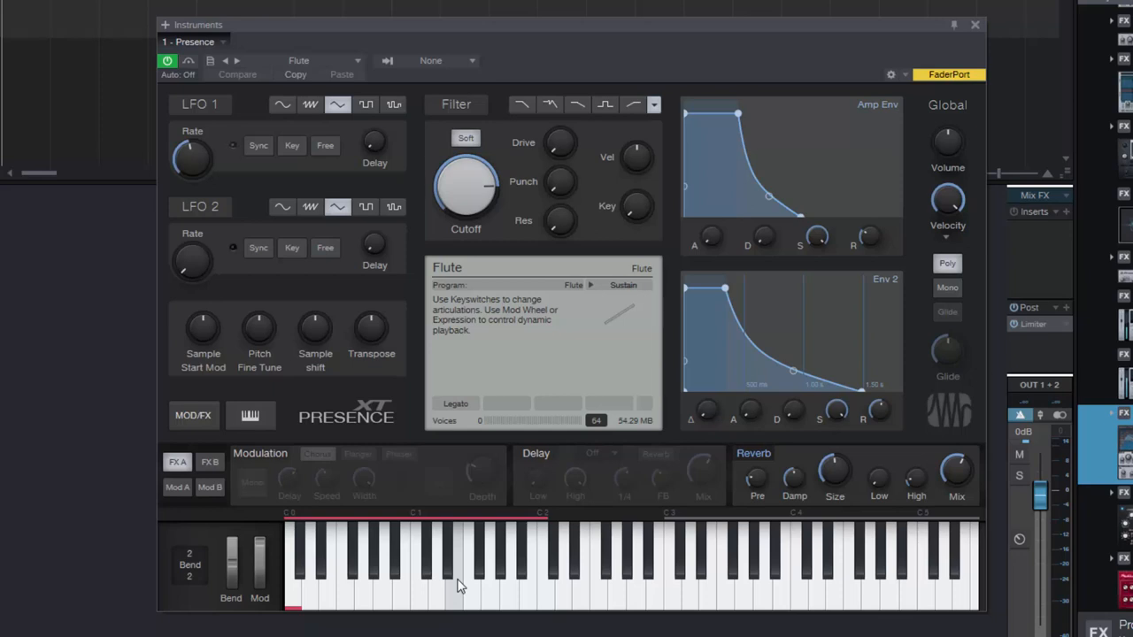
click(232, 145)
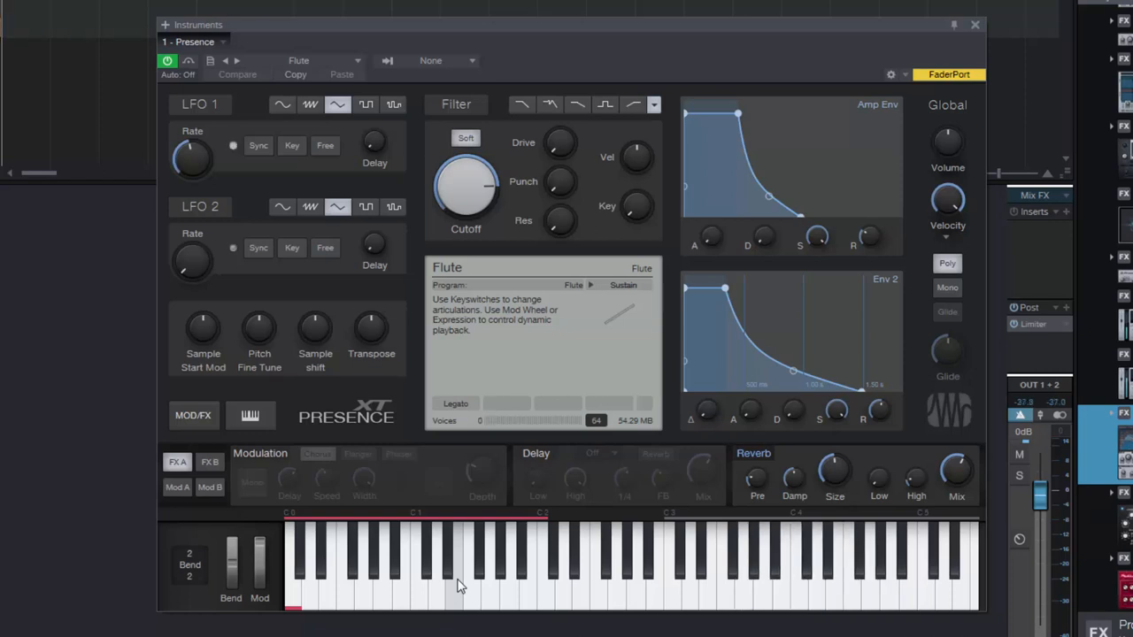
Switch the Flute articulation from Sustain to Fluttertongue, then to Trill WS.
click(233, 145)
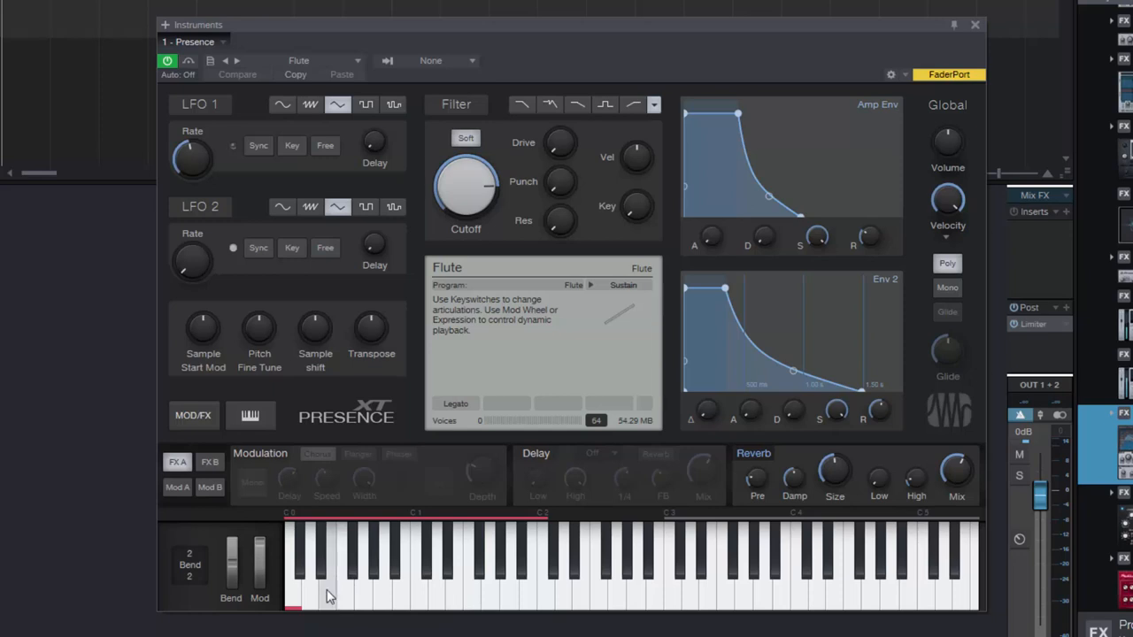
click(332, 593)
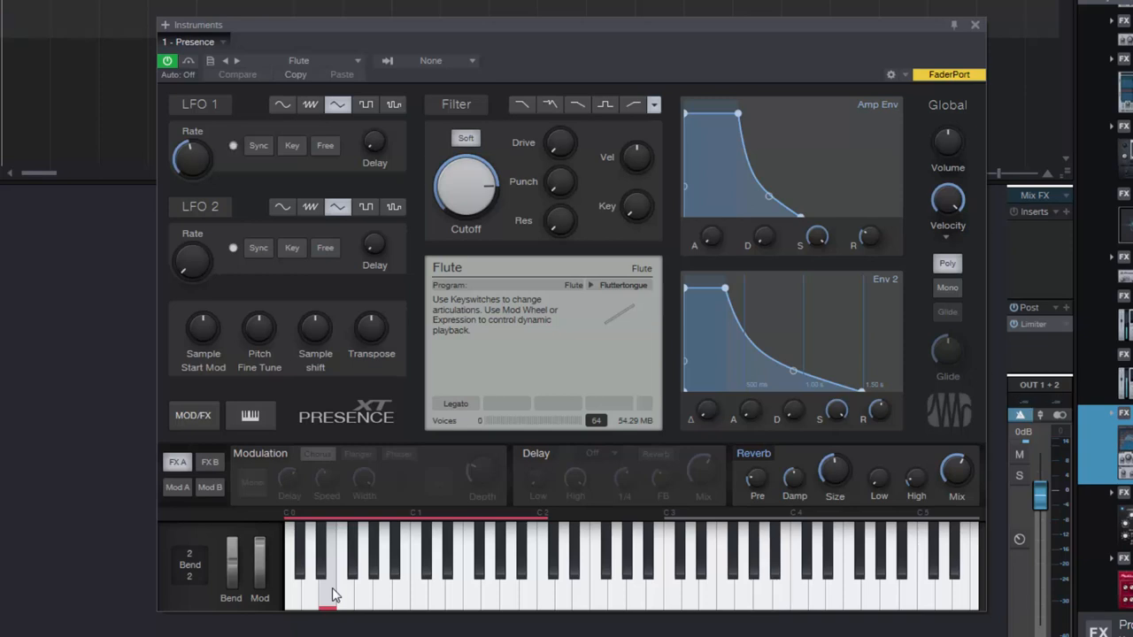
click(232, 145)
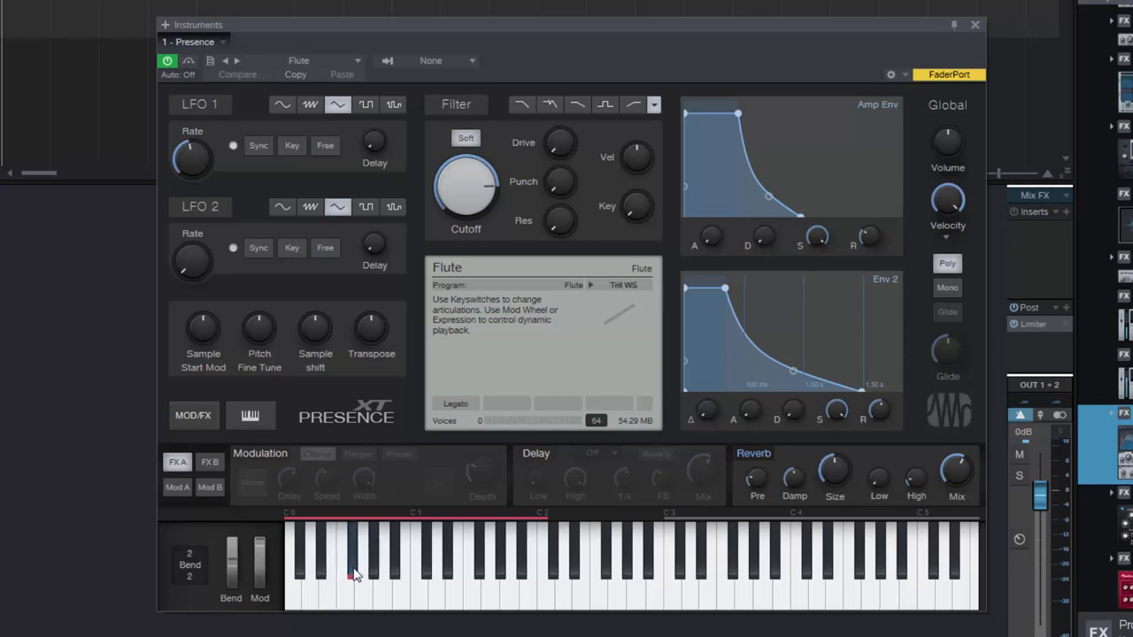
mouse_move(354, 573)
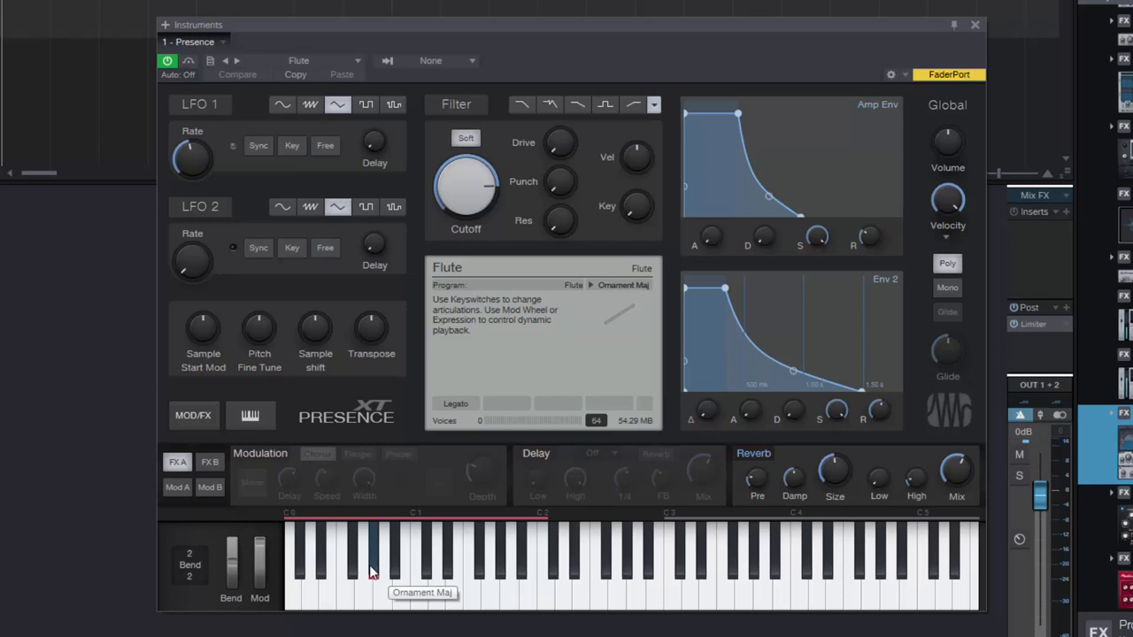
Select the Flute's Ornament Maj key switch and audition it.
click(371, 571)
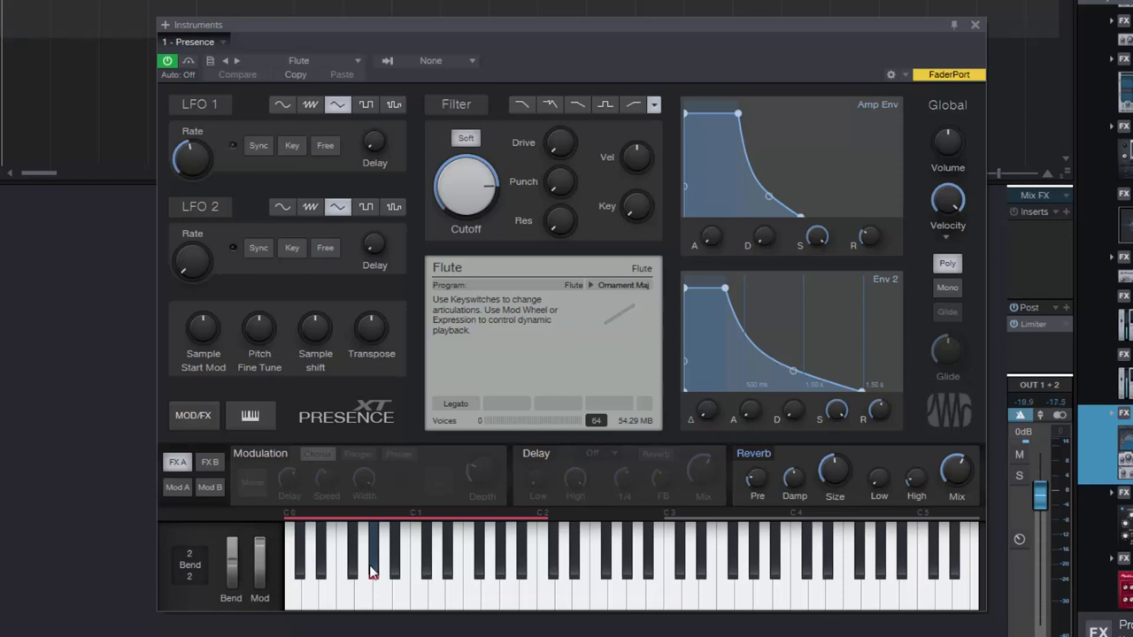
click(233, 145)
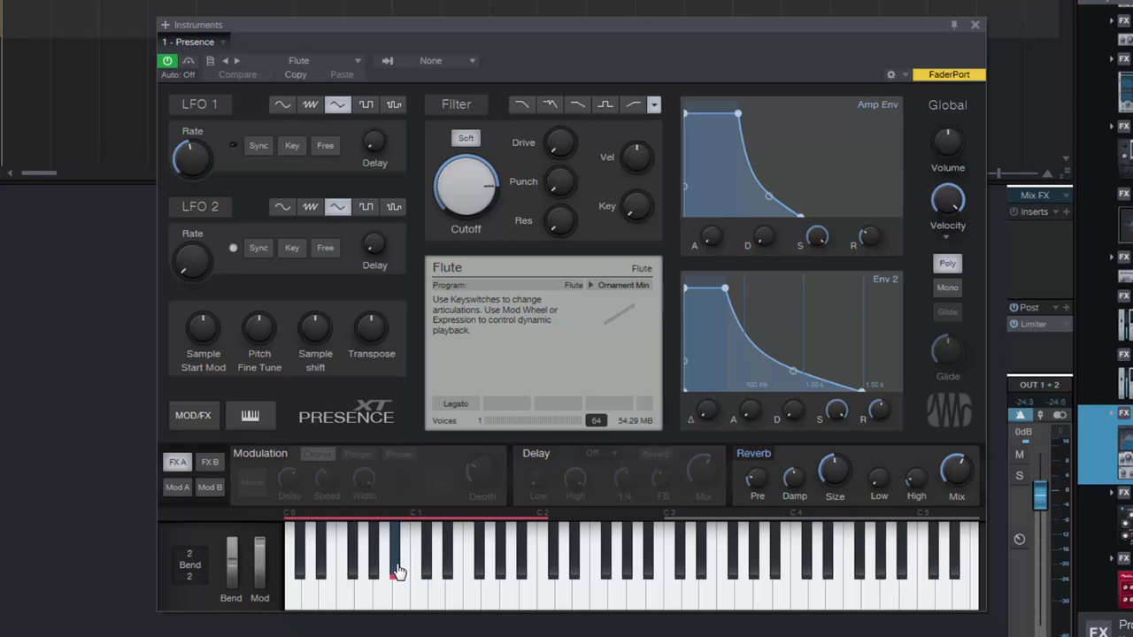
Audition the Flute's Slow Crescendo, Grace Down Major and Grace Down Minor articulations.
click(399, 571)
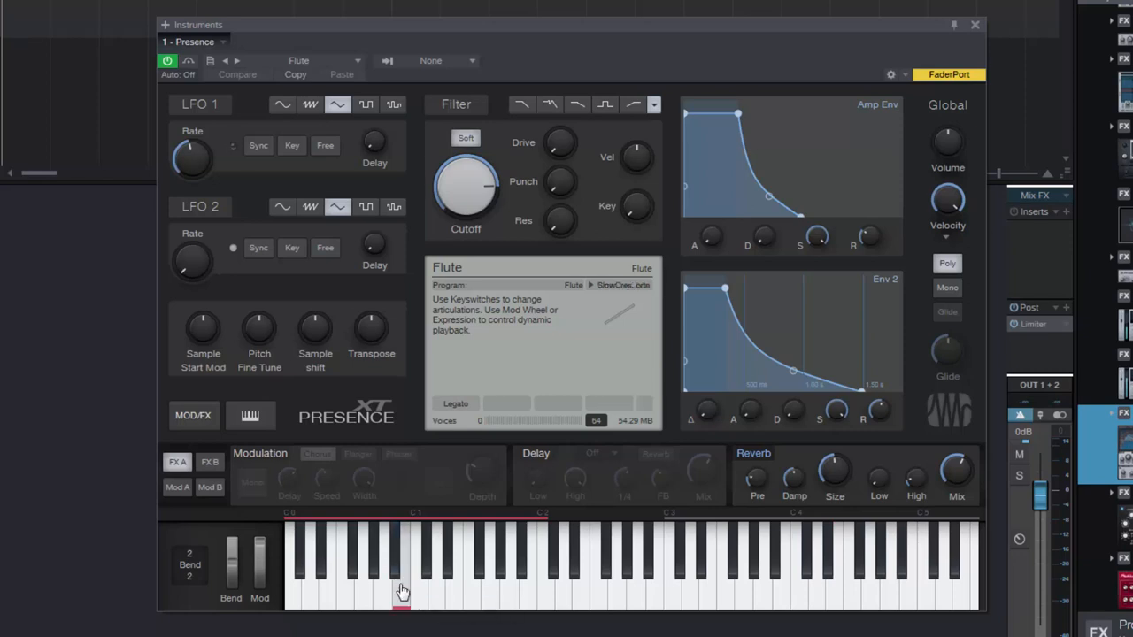
mouse_move(403, 592)
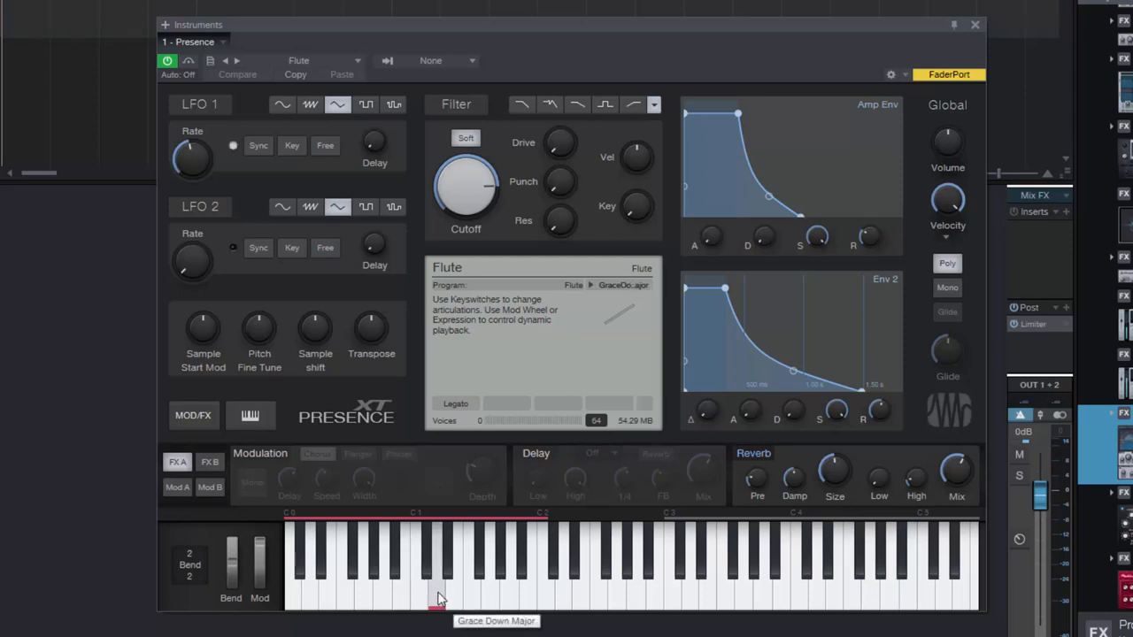
click(233, 145)
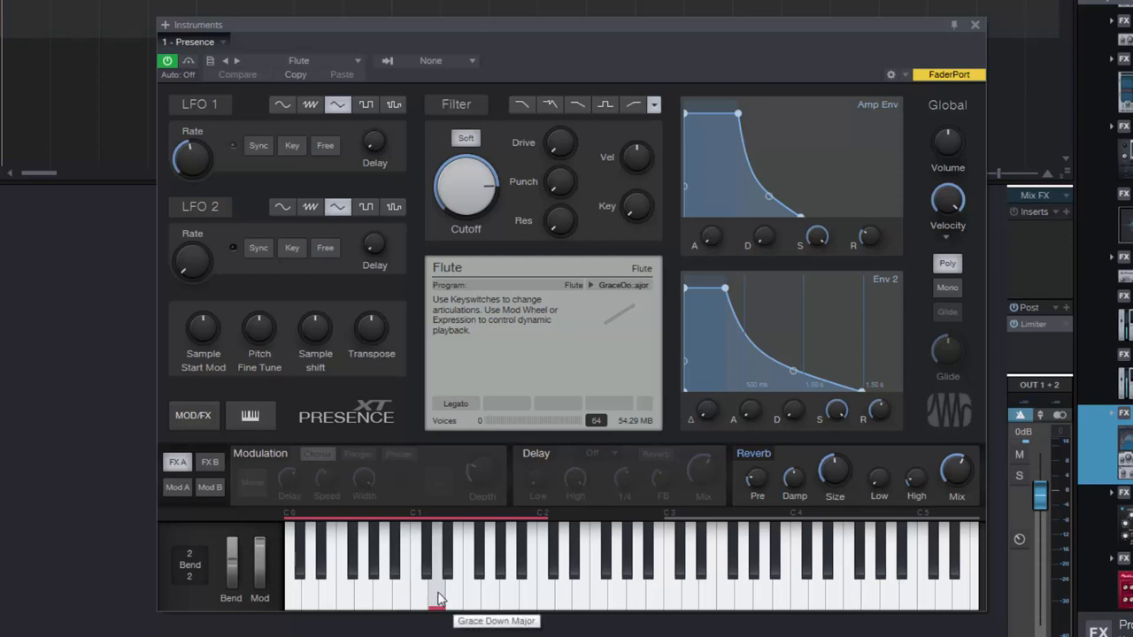
click(433, 597)
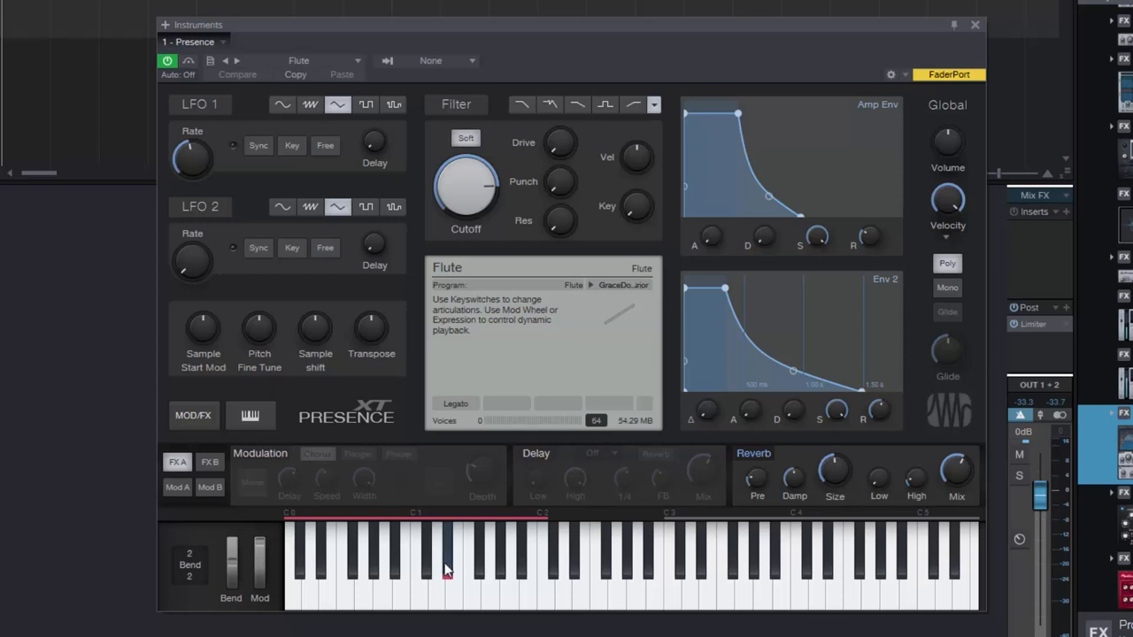
mouse_move(446, 570)
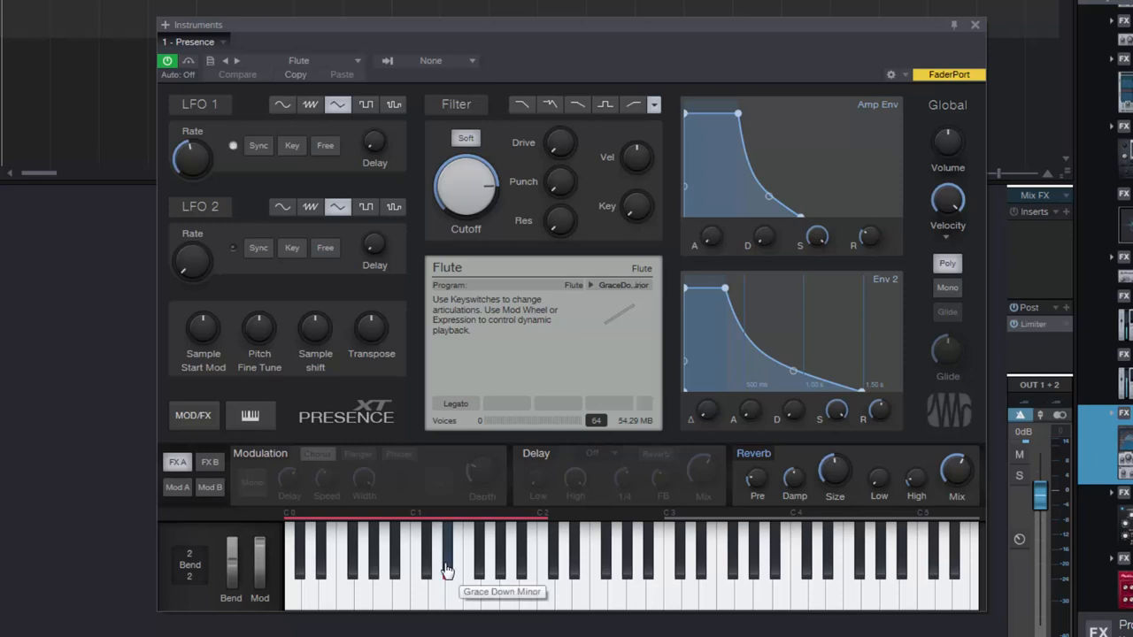
click(447, 567)
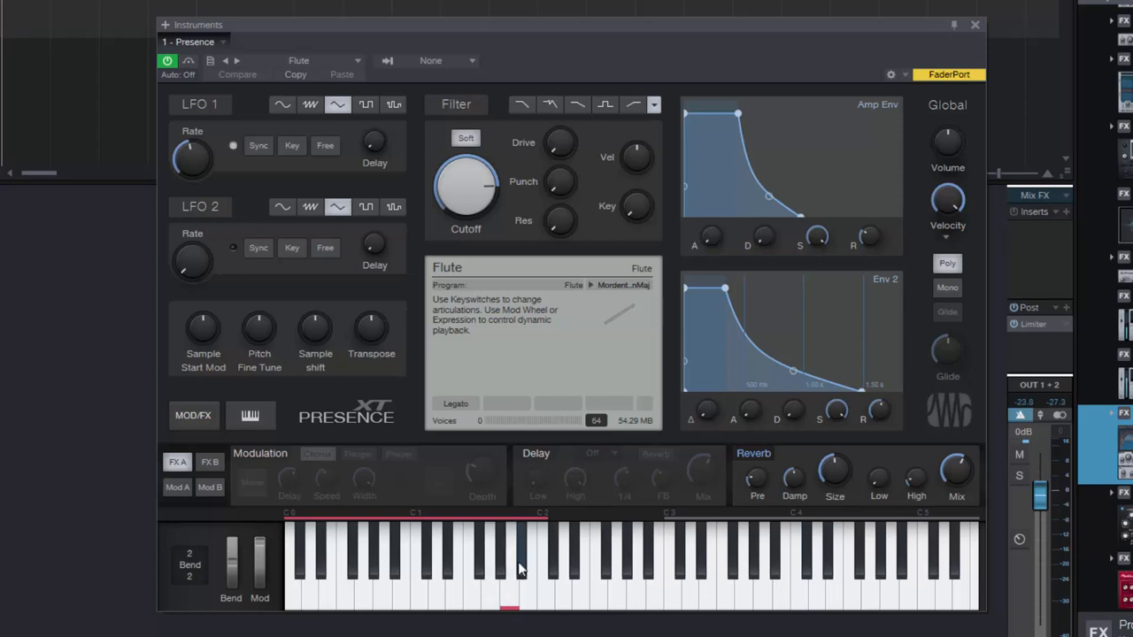
mouse_move(522, 568)
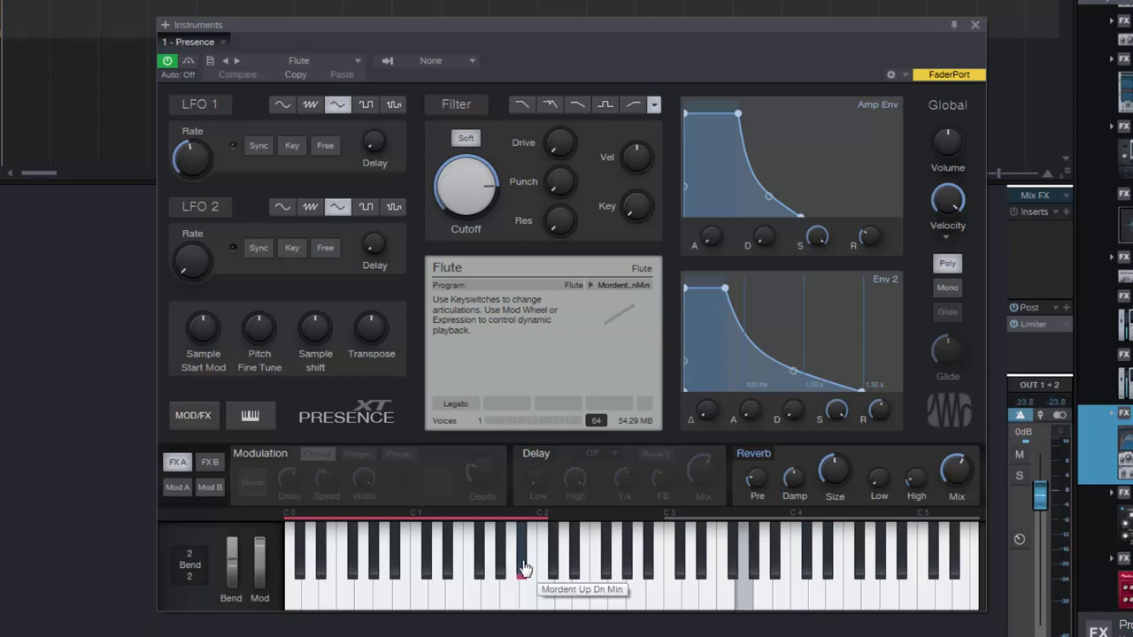
Try Mordent Up Dn Min and Mordent Up Maj, ending on Mordent Up Min.
click(523, 566)
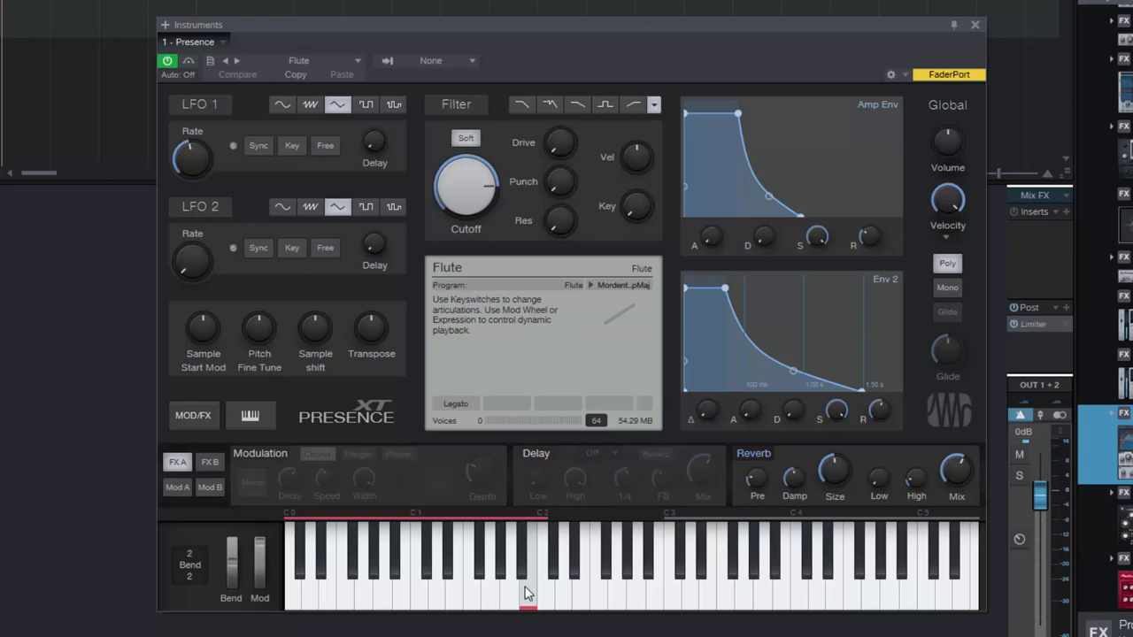
click(233, 145)
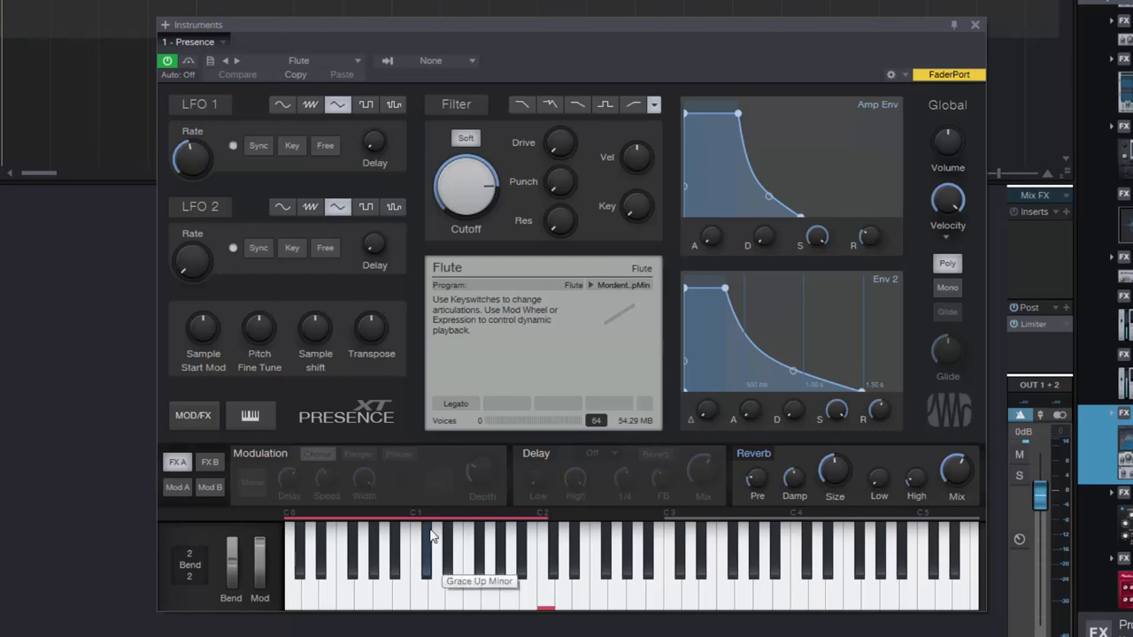
Load the Clarinet preset from PSO Classic Woodwinds via the preset dropdown.
click(356, 60)
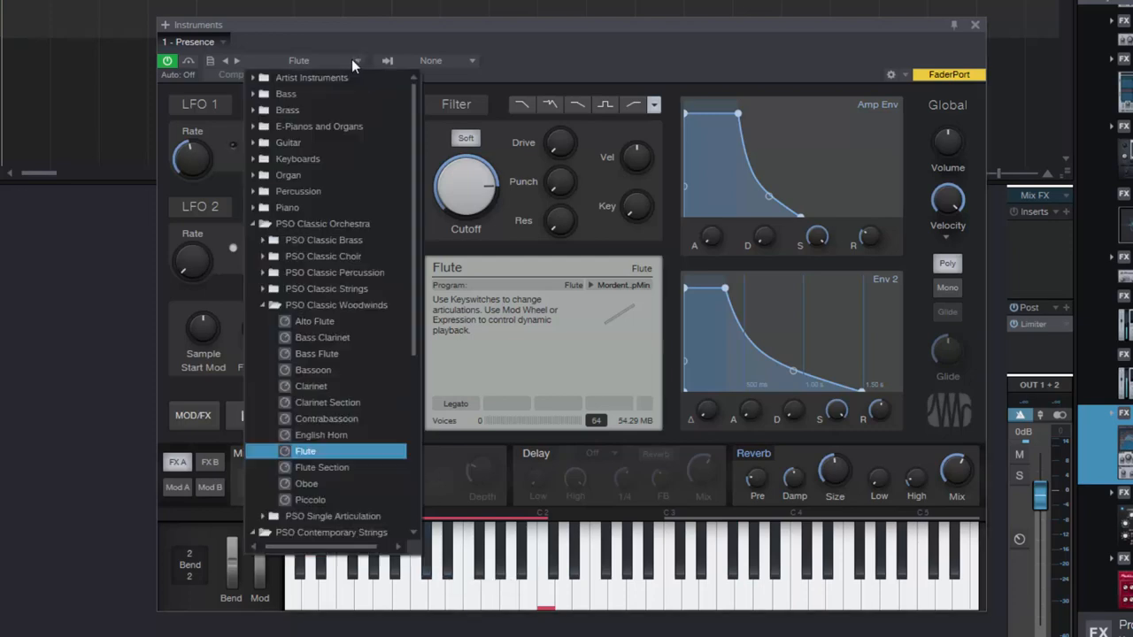
click(314, 321)
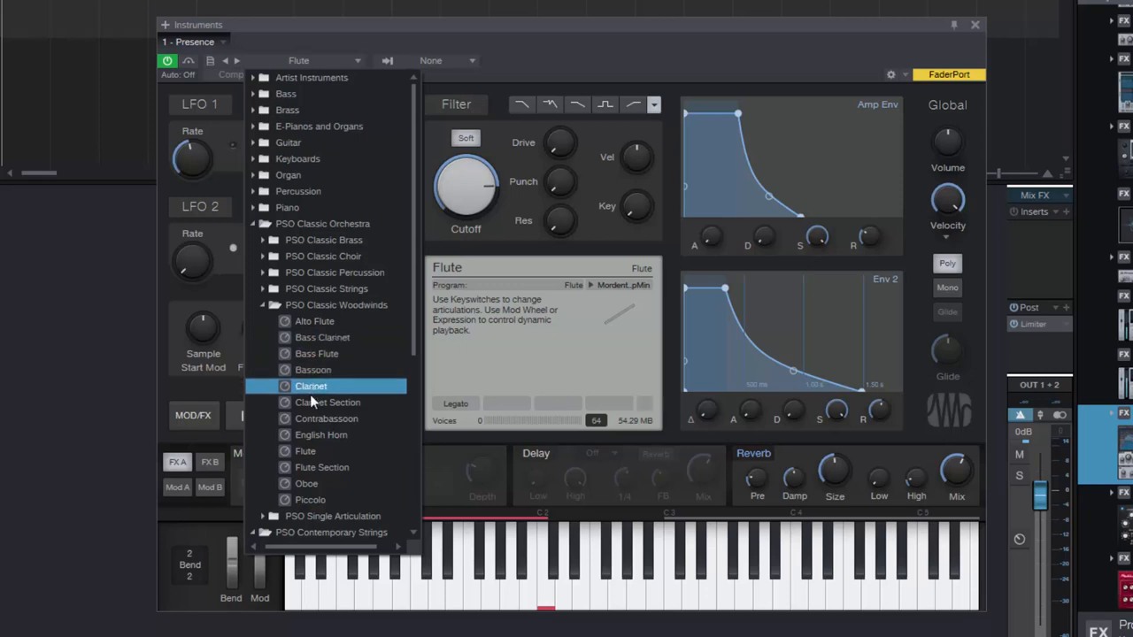
click(311, 386)
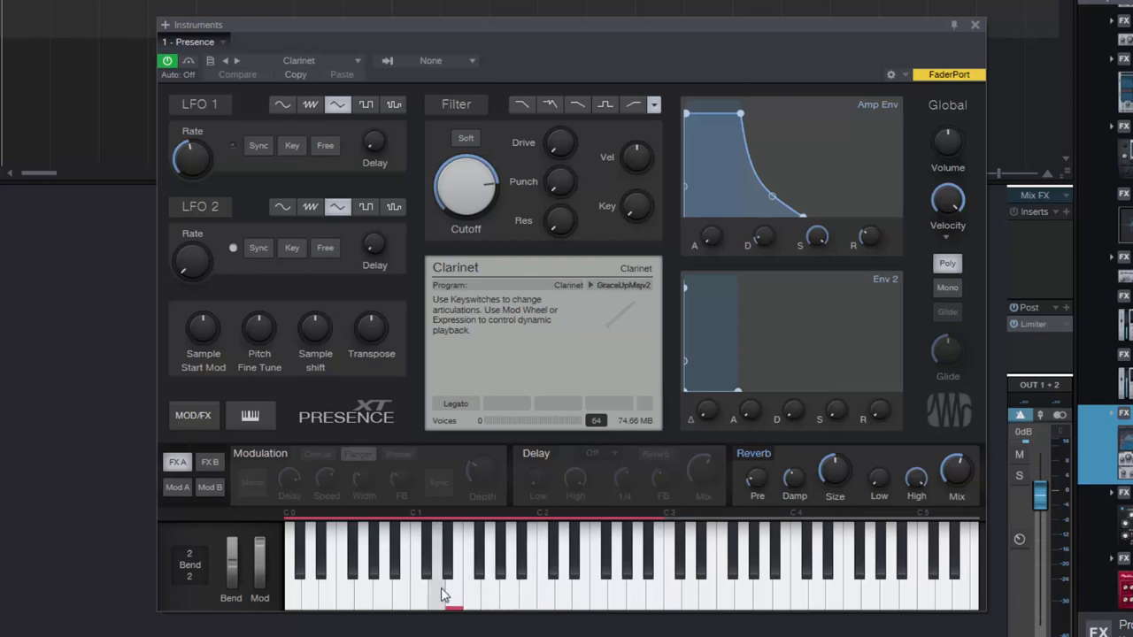
Audition the Clarinet's Gliss and Pickup articulations, ending on Forte Piano.
click(431, 575)
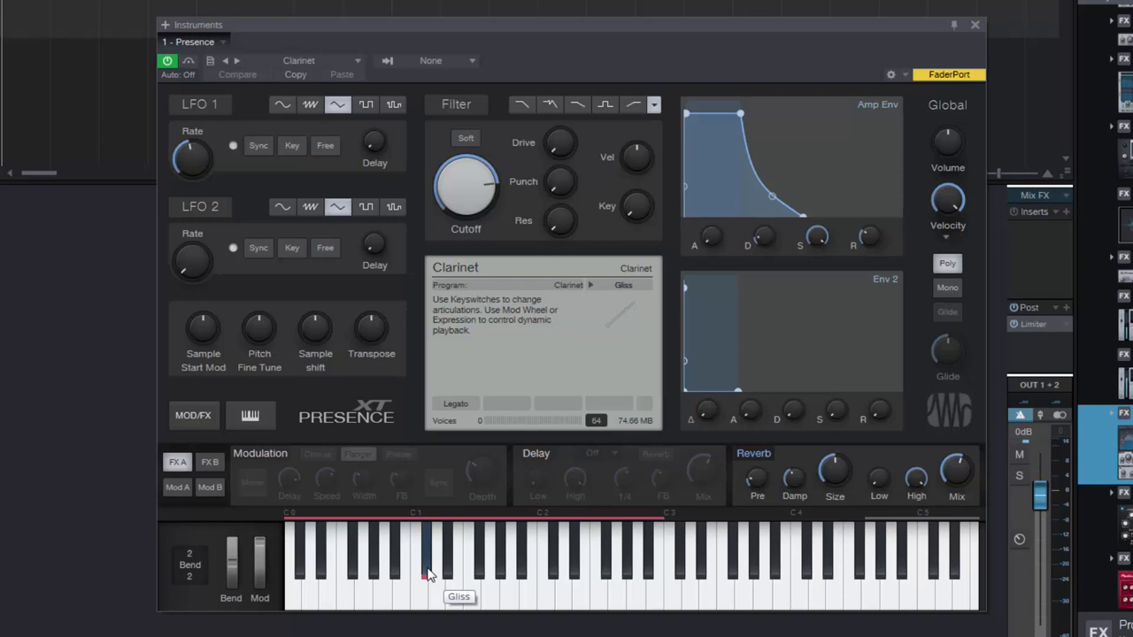
click(233, 145)
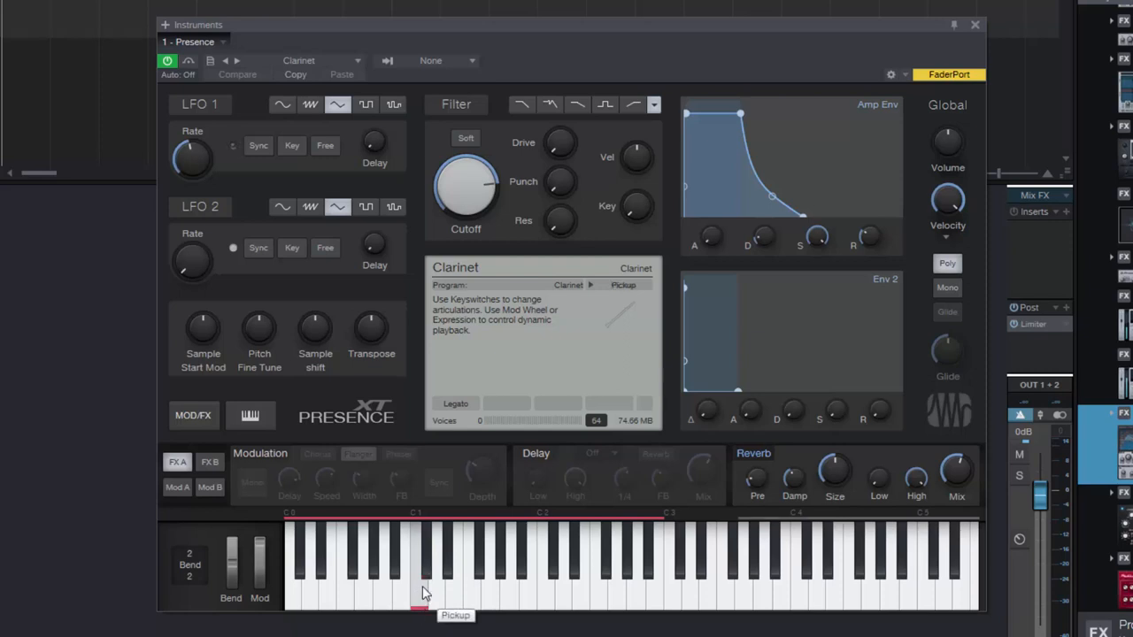
click(423, 593)
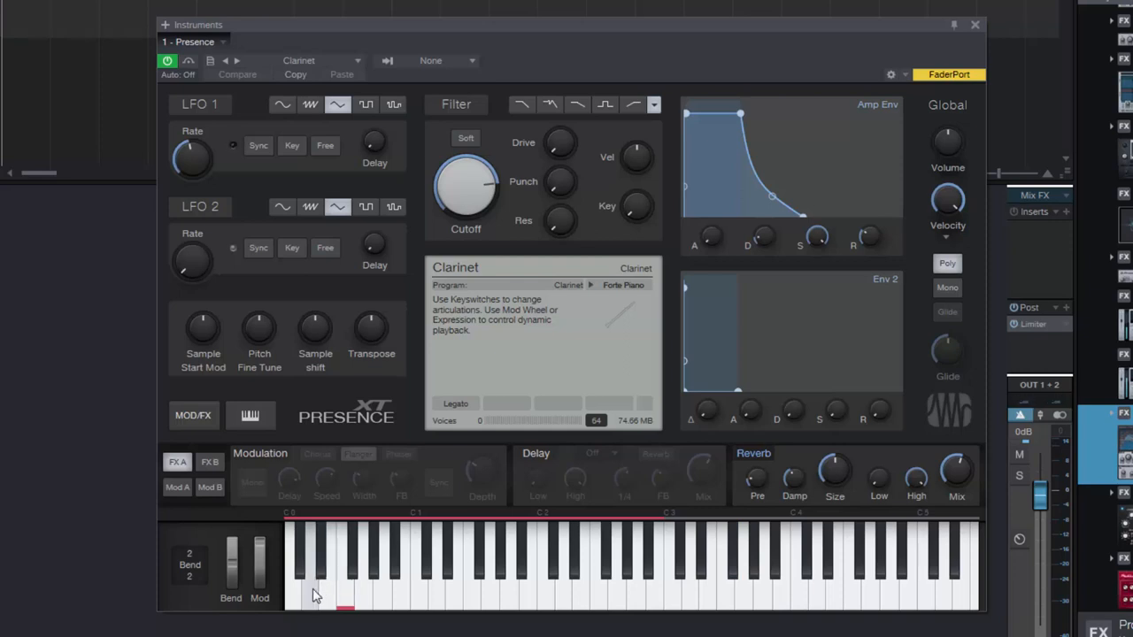
Audition the Clarinet's Staccato and Sustain articulations, then reopen the preset list.
click(310, 606)
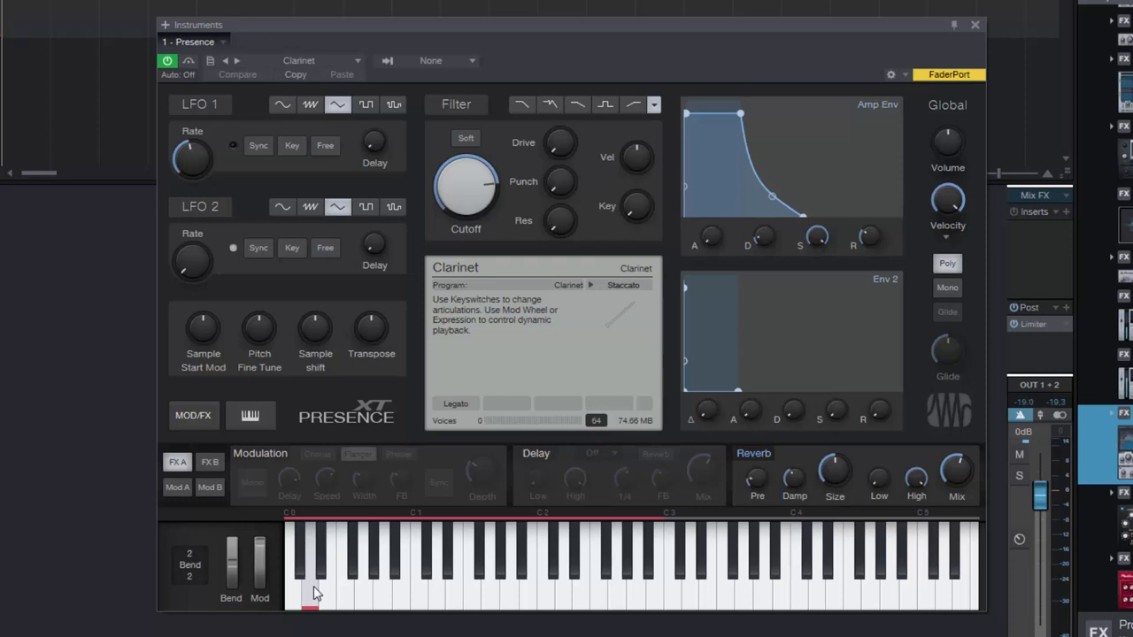
mouse_move(314, 593)
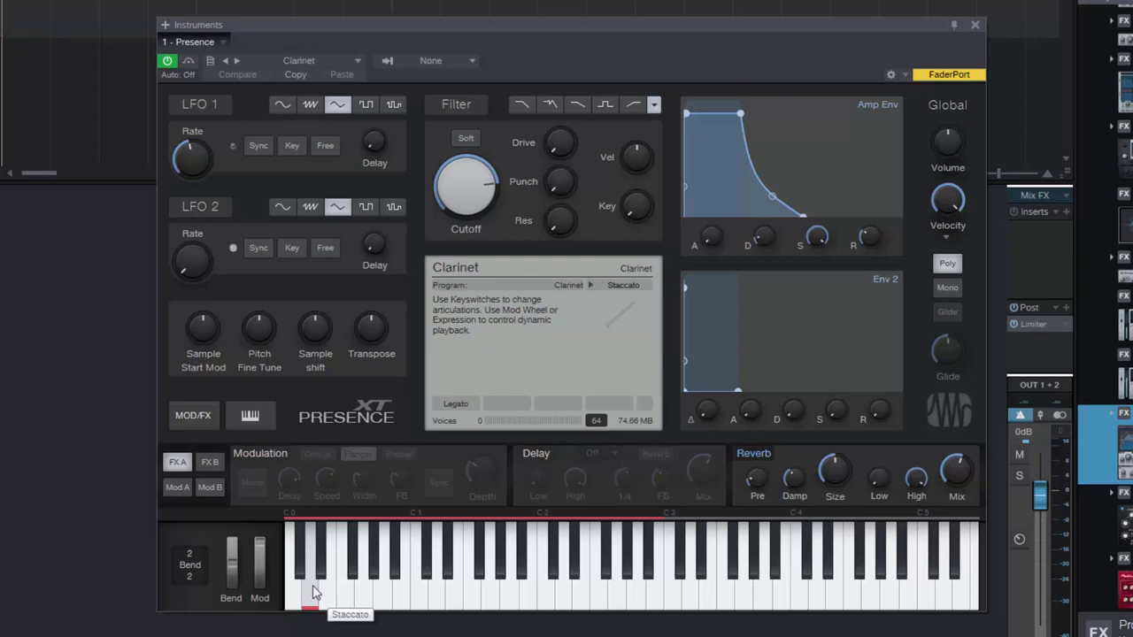
click(259, 145)
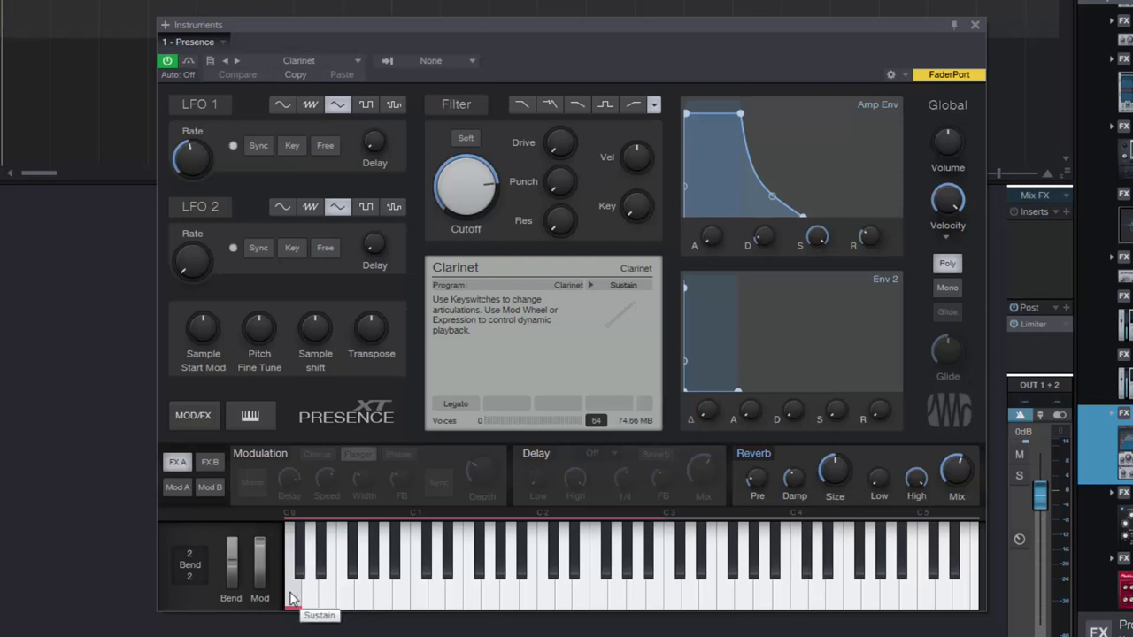
click(233, 145)
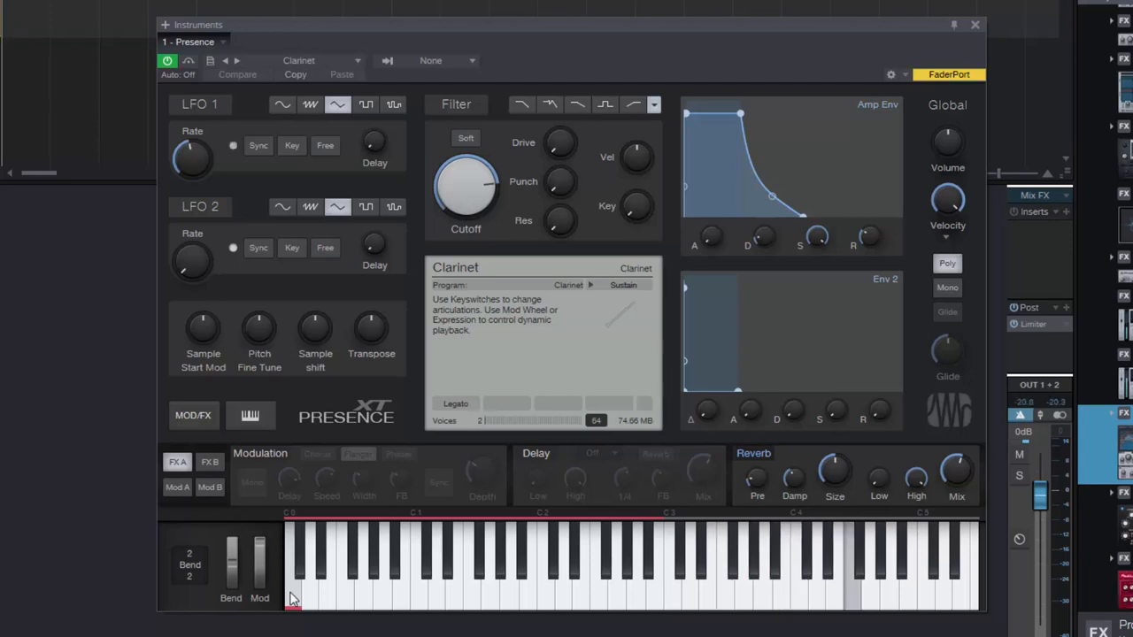
click(901, 566)
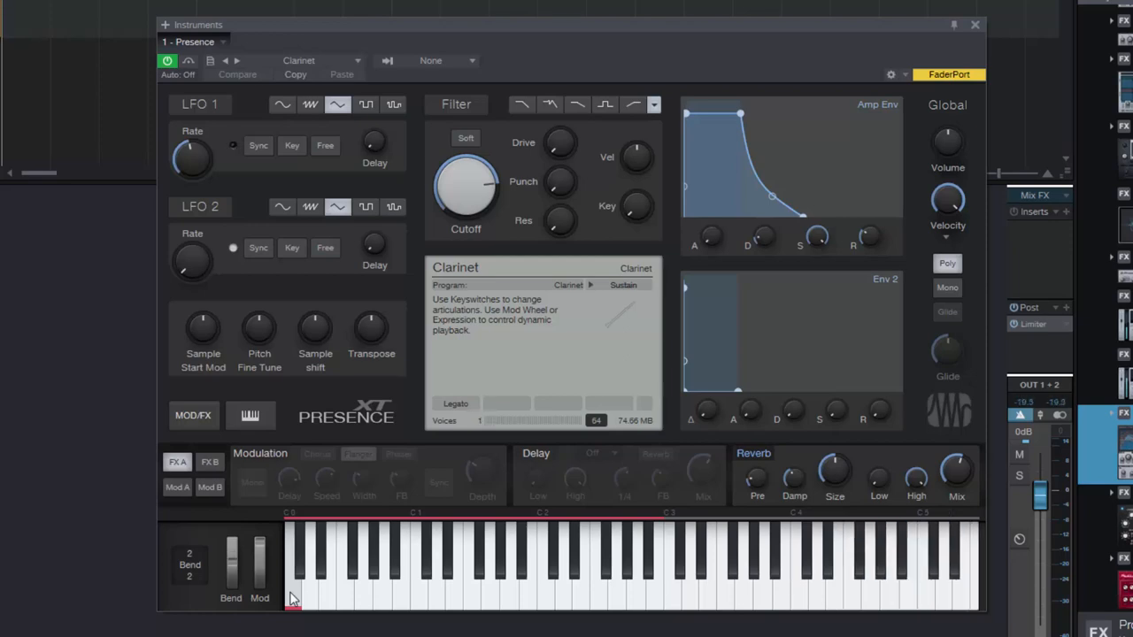
click(900, 557)
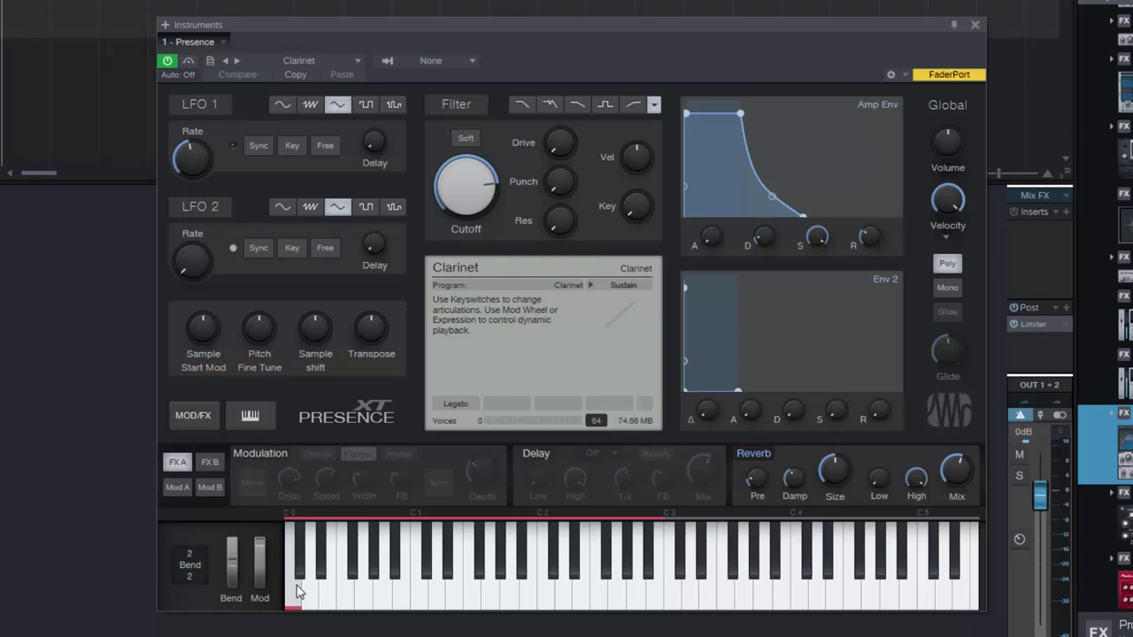
click(356, 60)
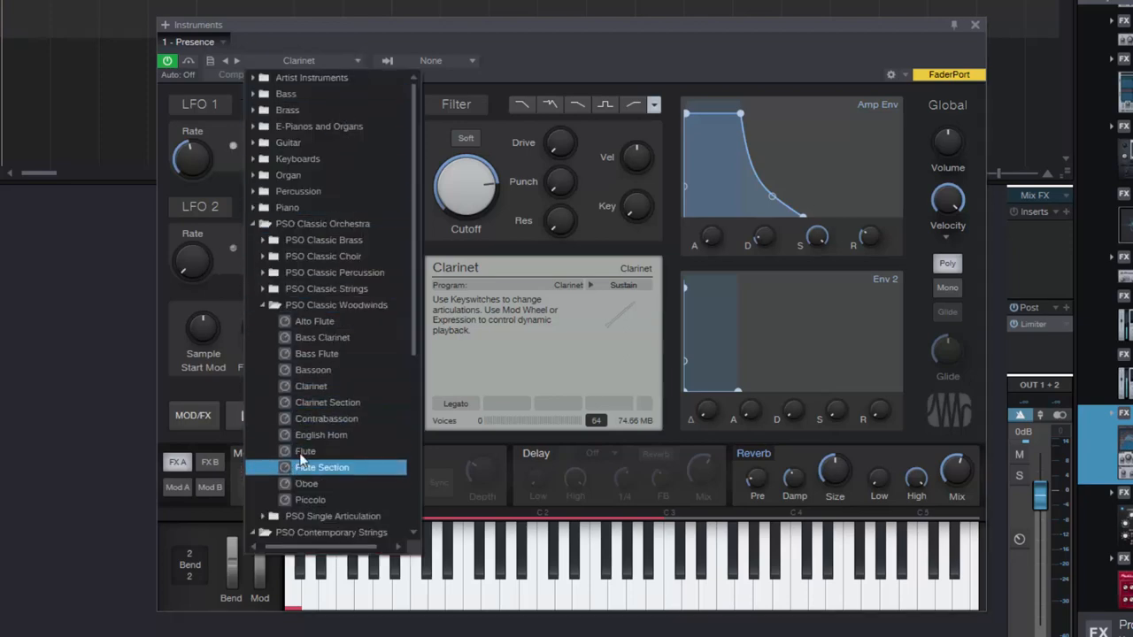
Load Clarinet Section and play notes on its Cresc Slow F articulation.
click(328, 402)
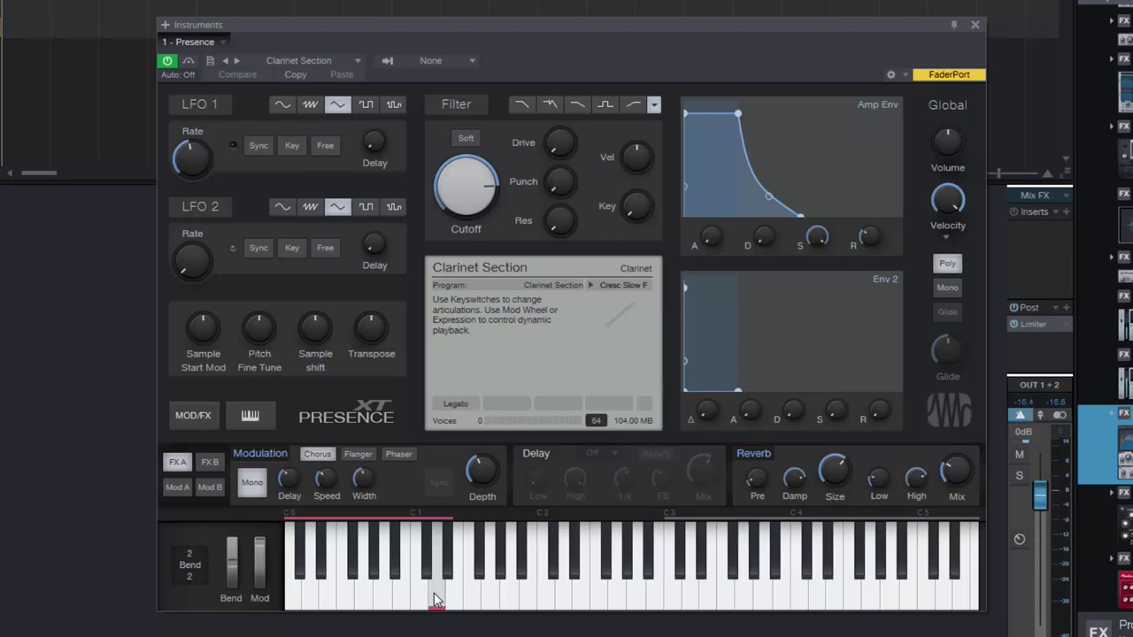
click(233, 145)
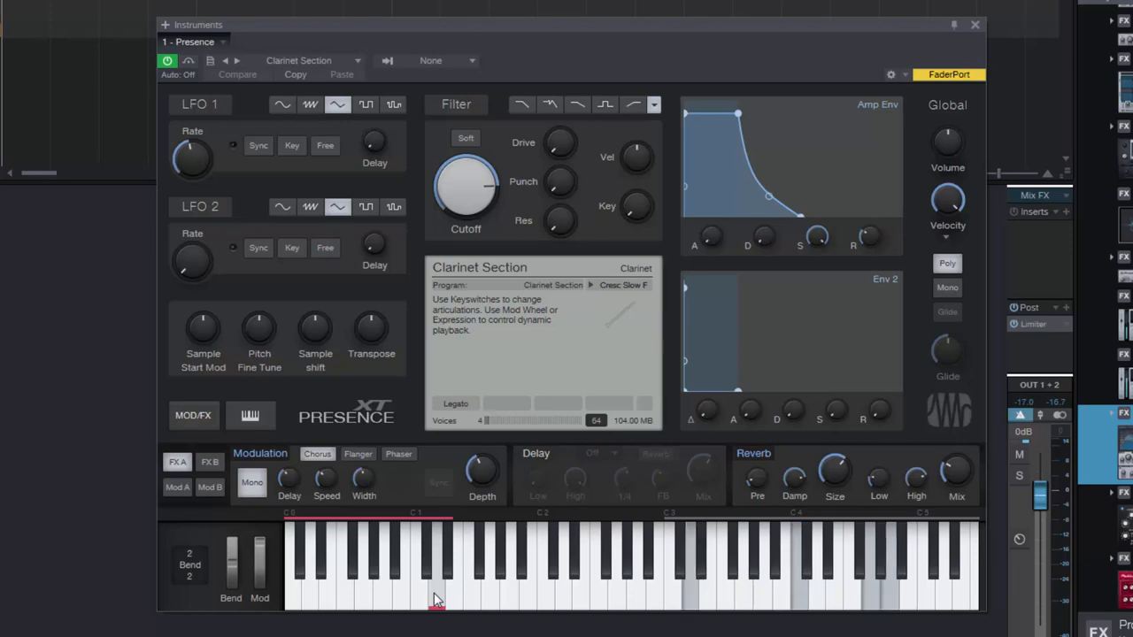
click(233, 145)
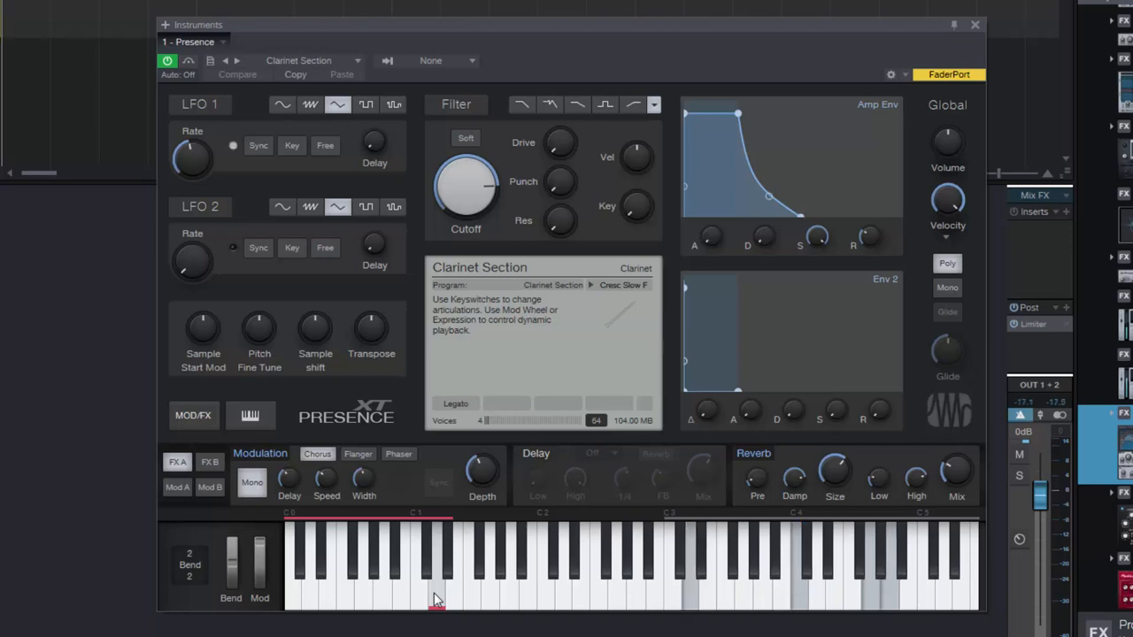
click(433, 584)
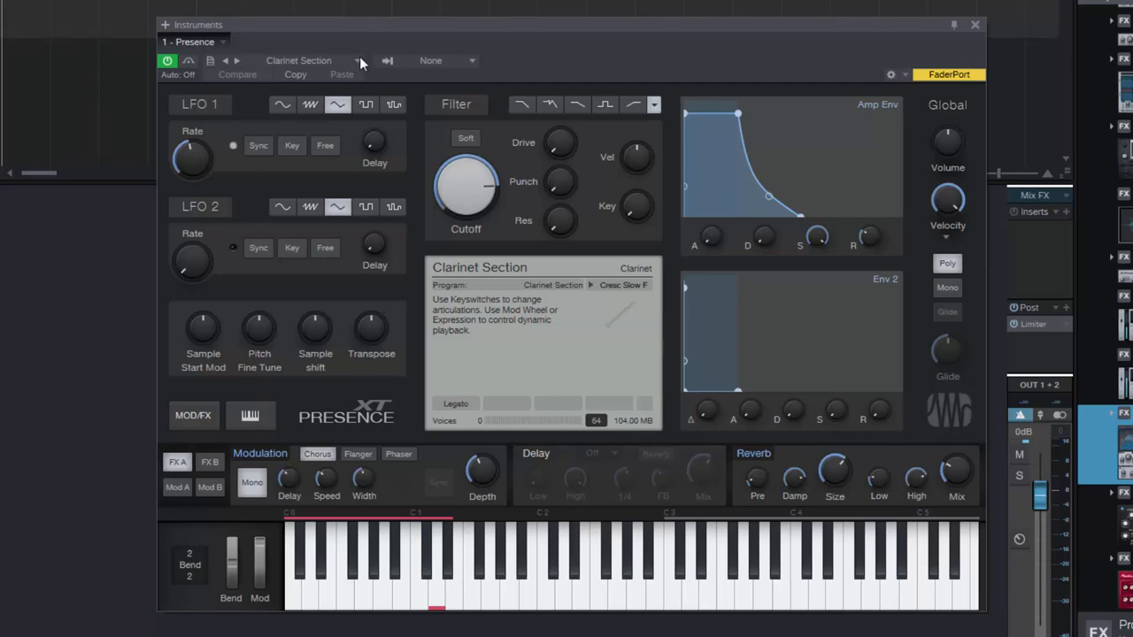
Load the Bass Flute preset and play notes with its Sustain articulation.
click(358, 60)
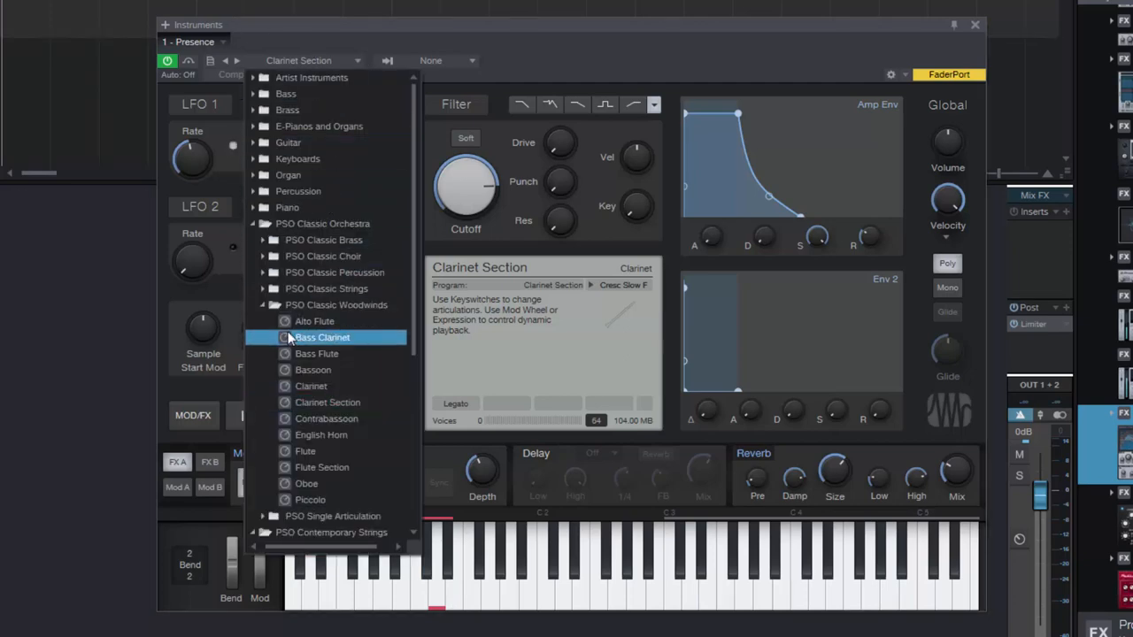
click(315, 354)
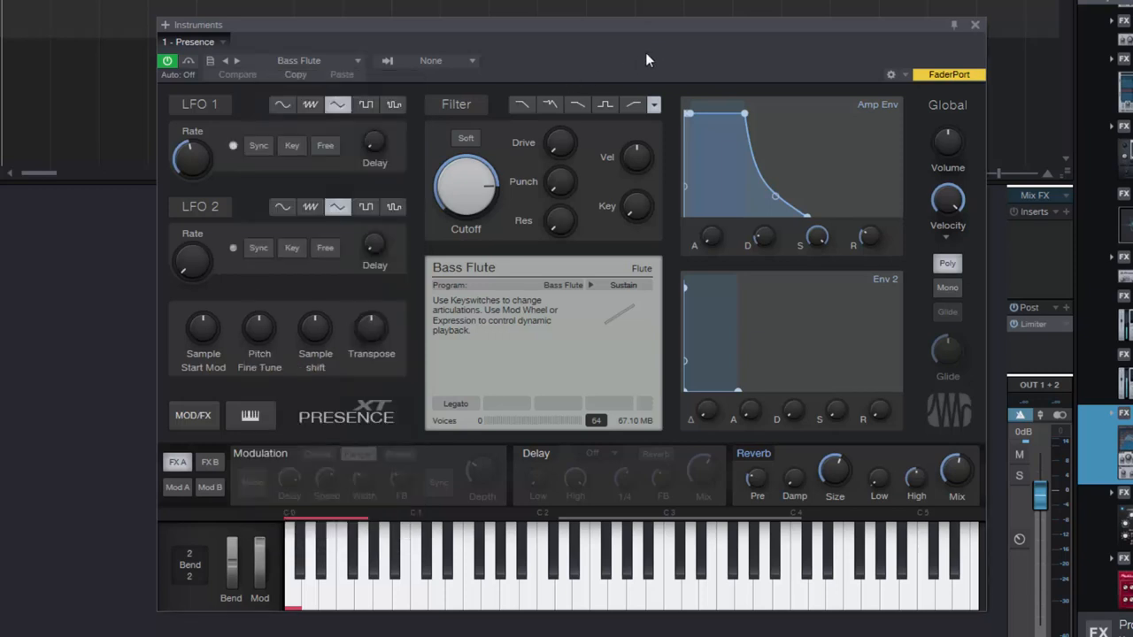
click(232, 145)
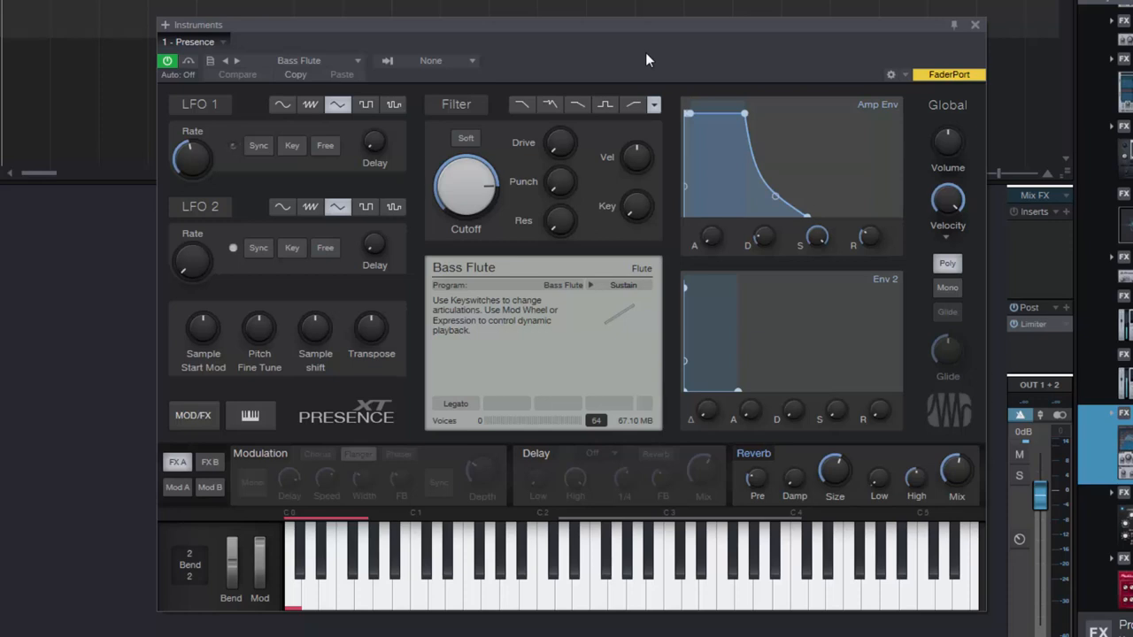
click(232, 146)
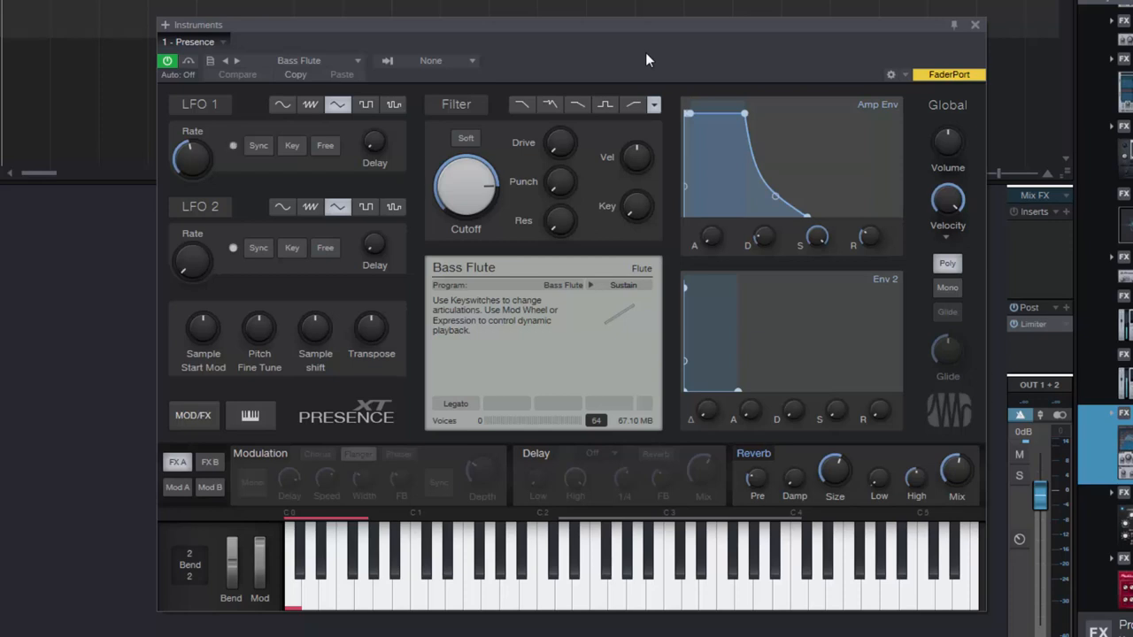
click(233, 145)
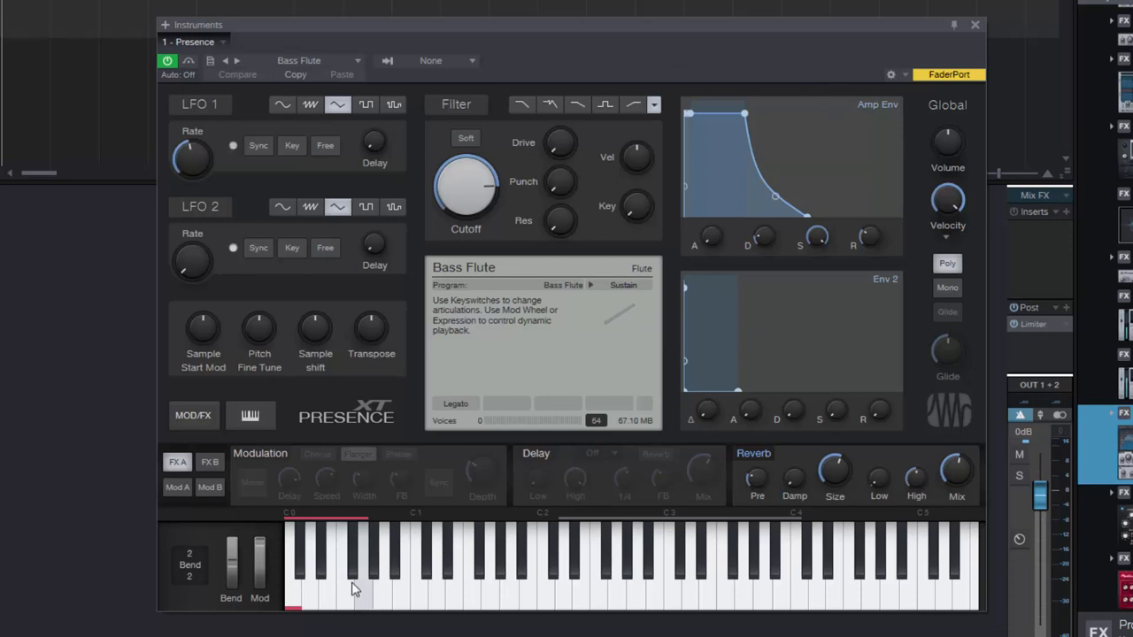
mouse_move(358, 592)
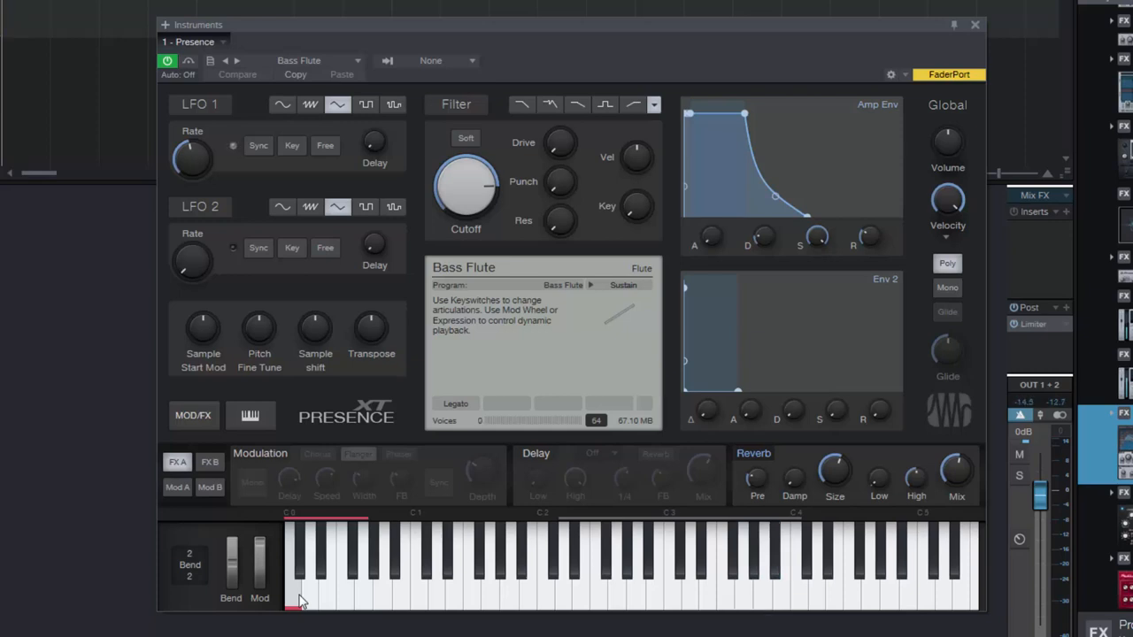
mouse_move(359, 596)
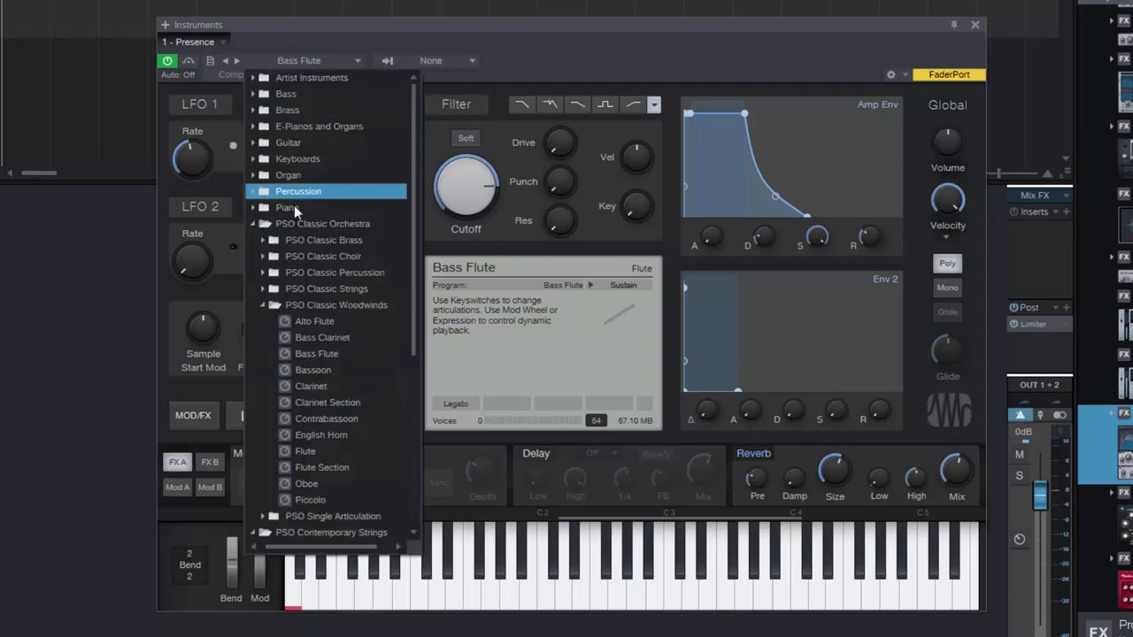
Load the Contrabassoon preset in place of Bass Flute and select the Grace Up Min articulation.
click(322, 338)
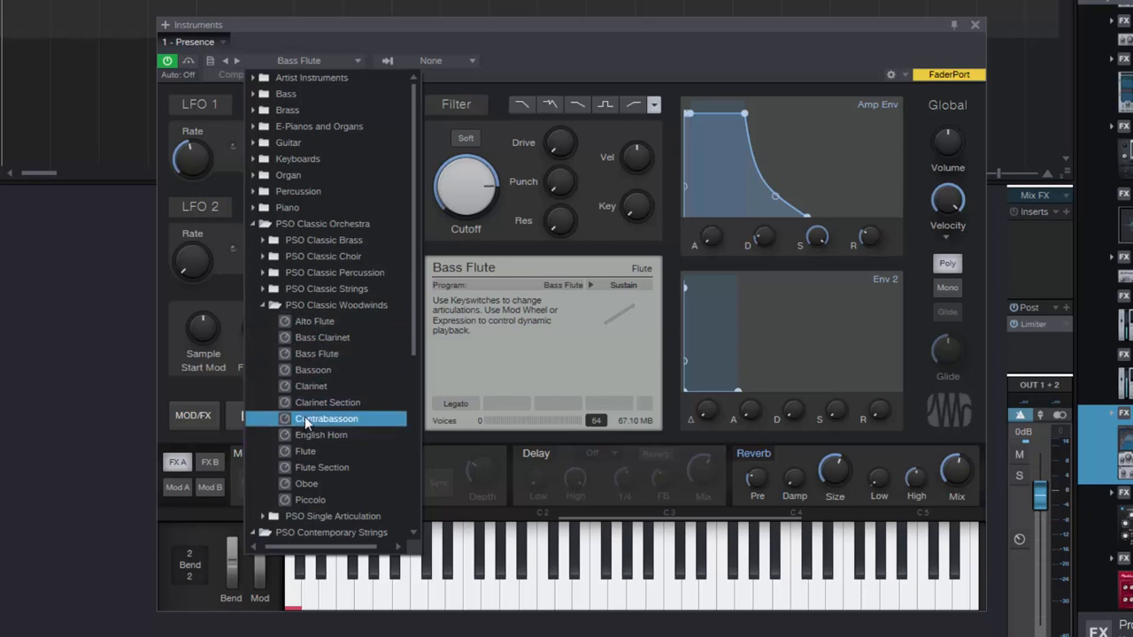
click(313, 369)
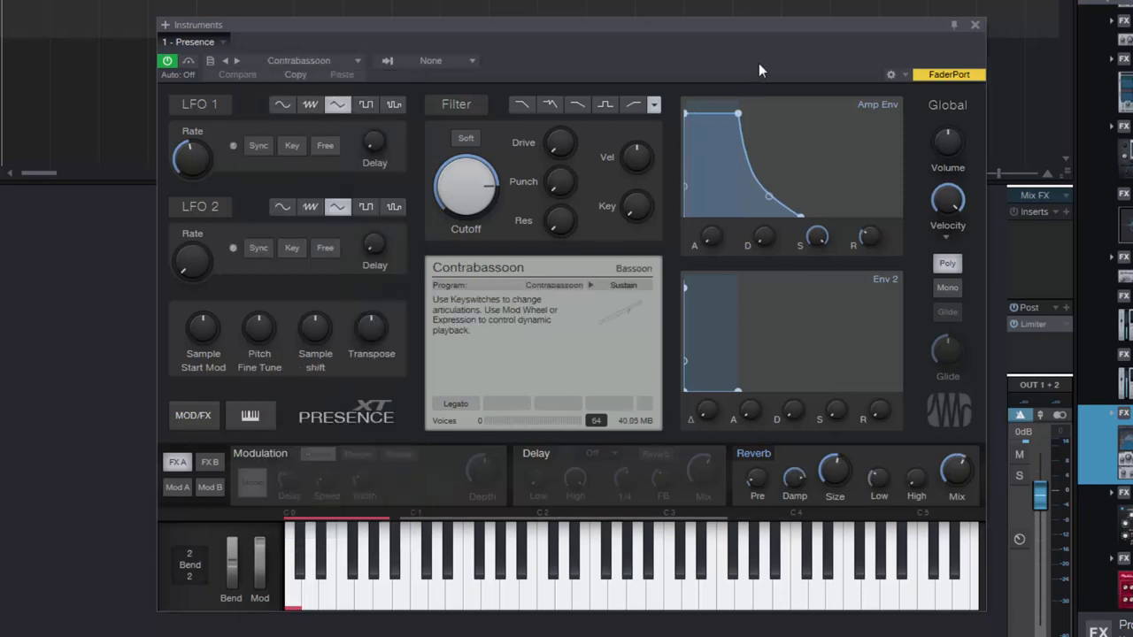
click(233, 146)
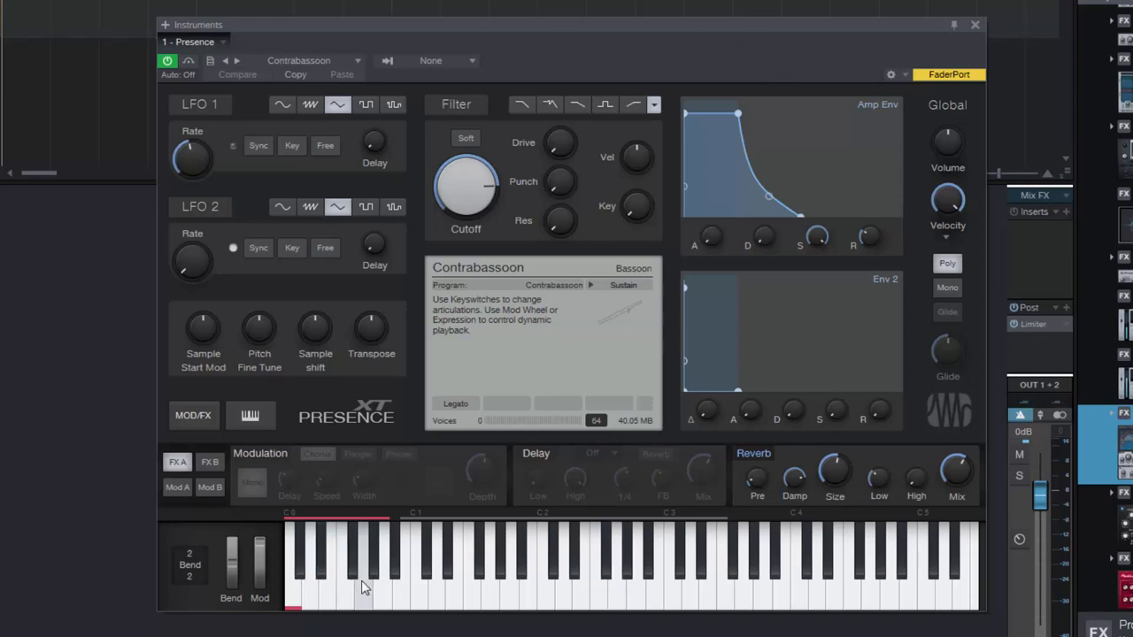
click(362, 606)
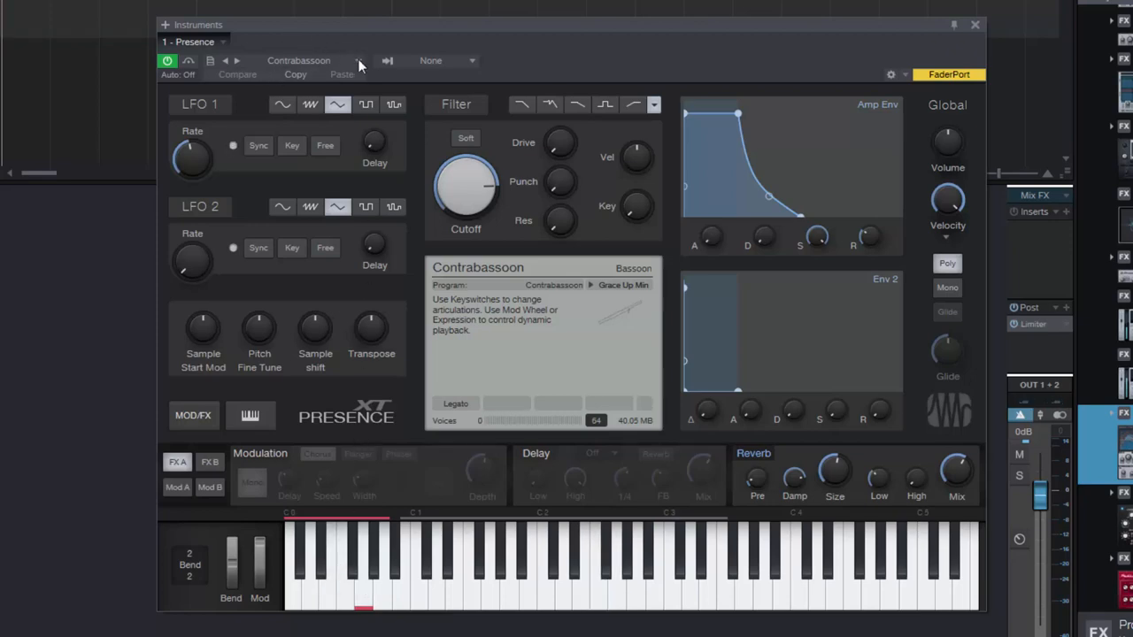
Load the English Horn preset, try a grace-note articulation, then play its Sustain articulation.
click(356, 60)
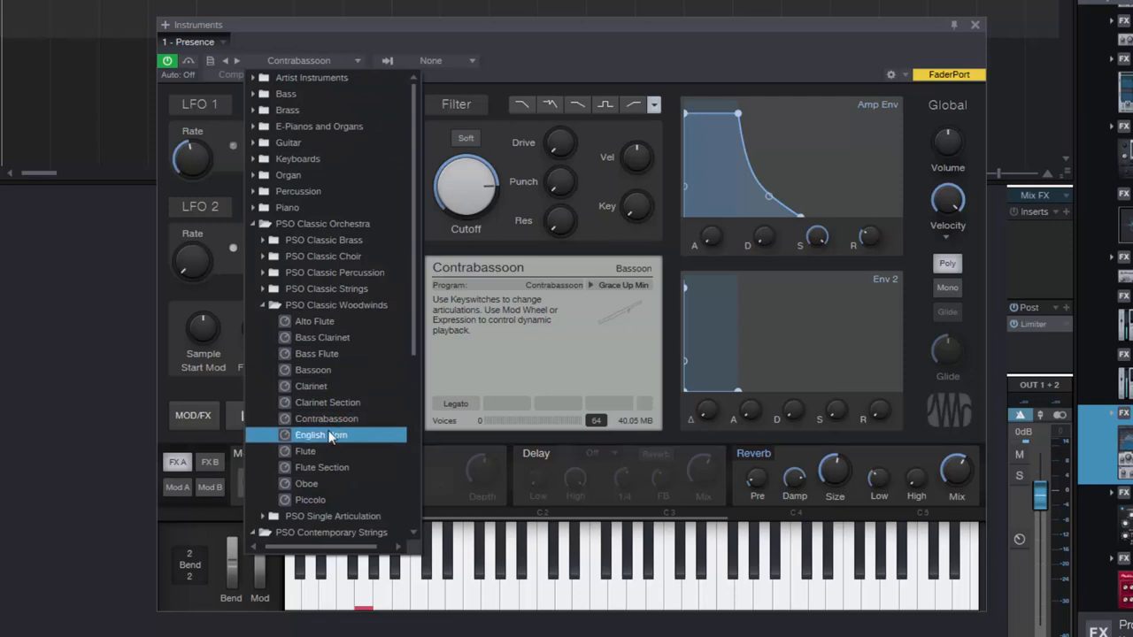
click(321, 435)
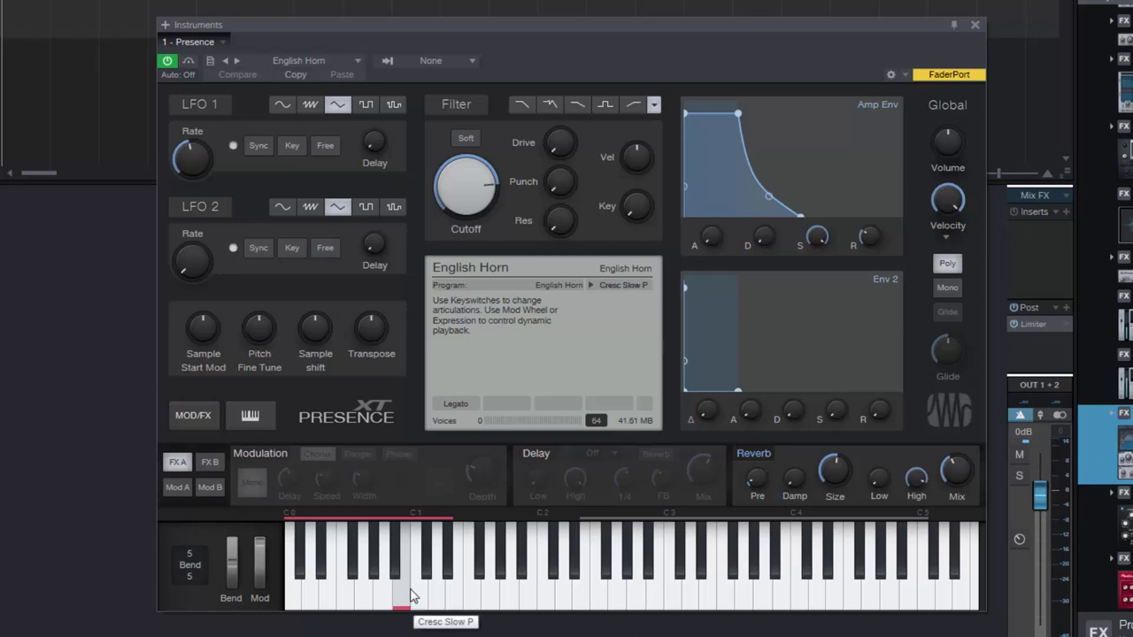
click(421, 597)
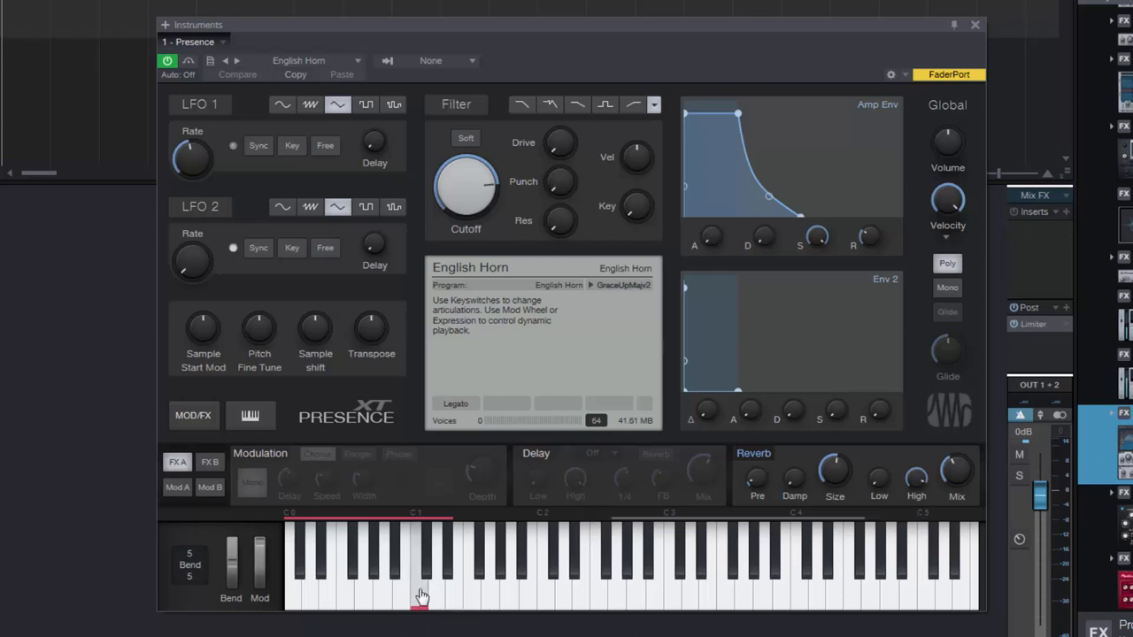
click(423, 593)
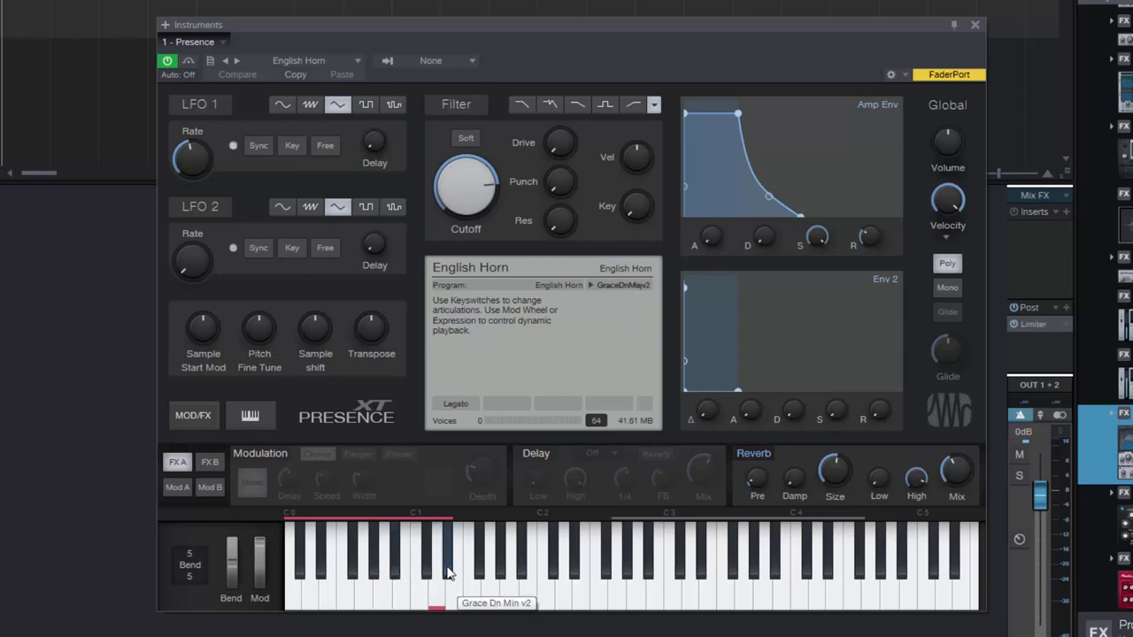
mouse_move(442, 593)
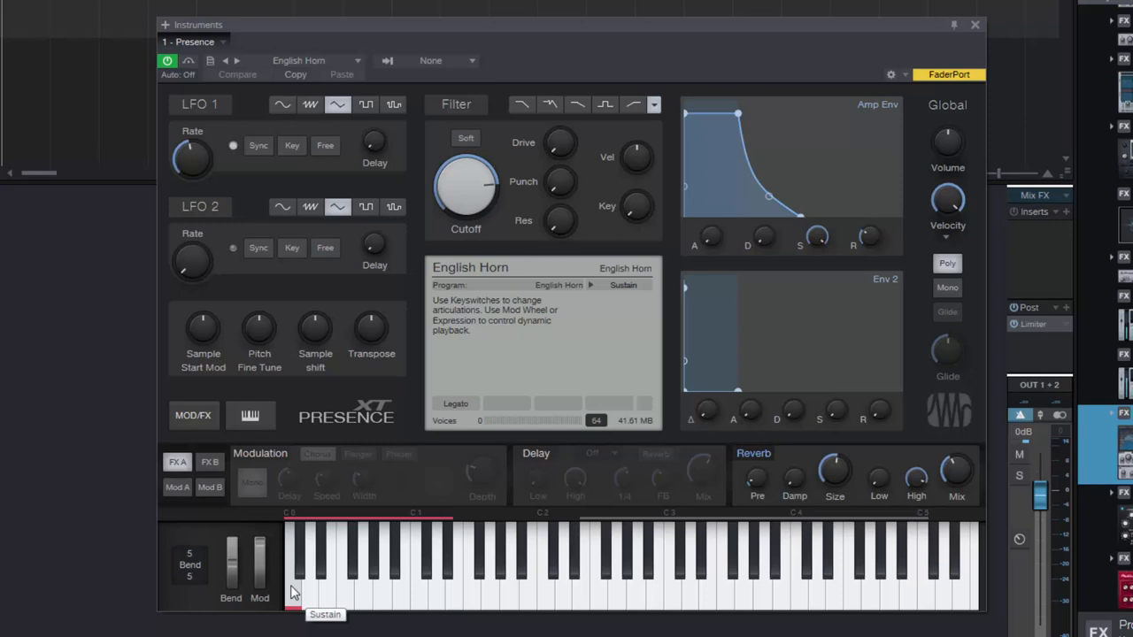
click(232, 145)
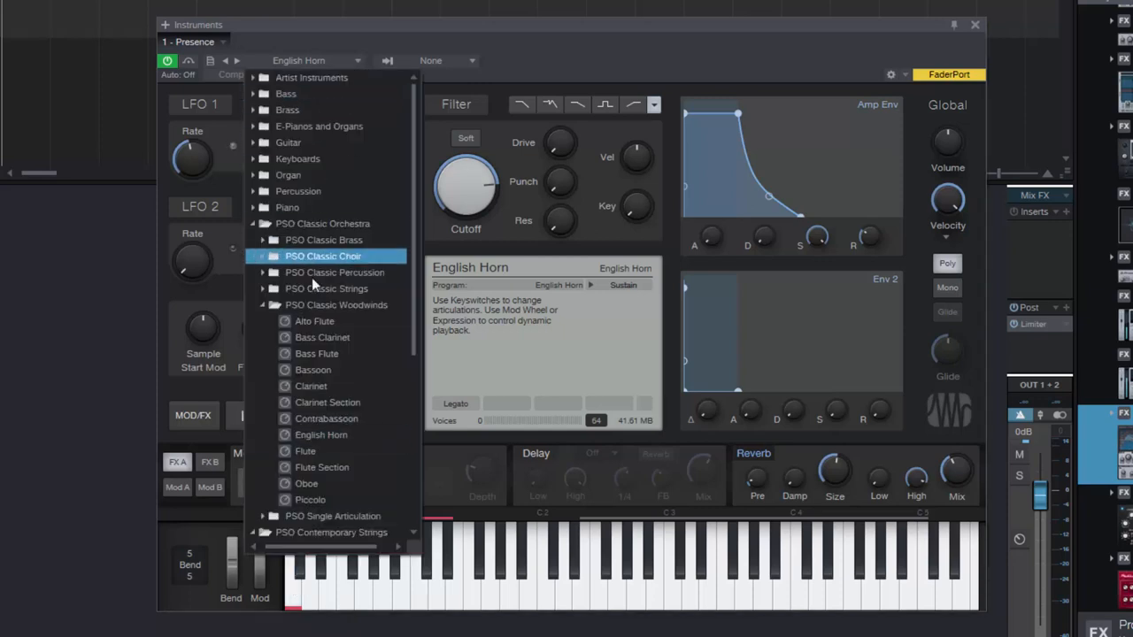
Load the Oboe preset and repeatedly audition its Cresc Slow F articulation.
click(306, 484)
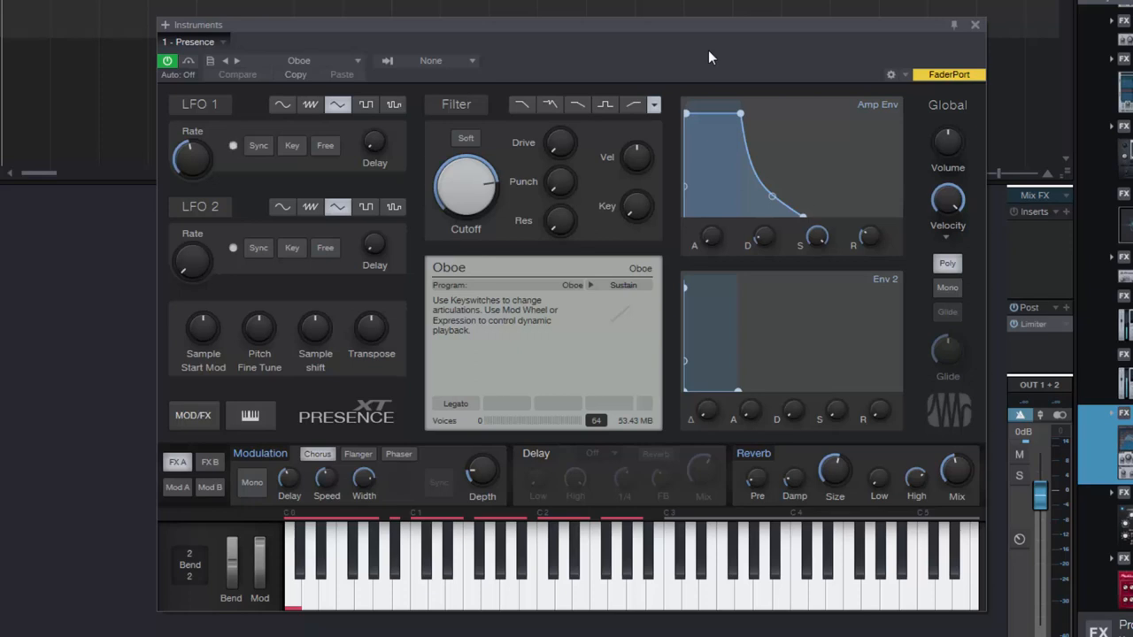
click(232, 145)
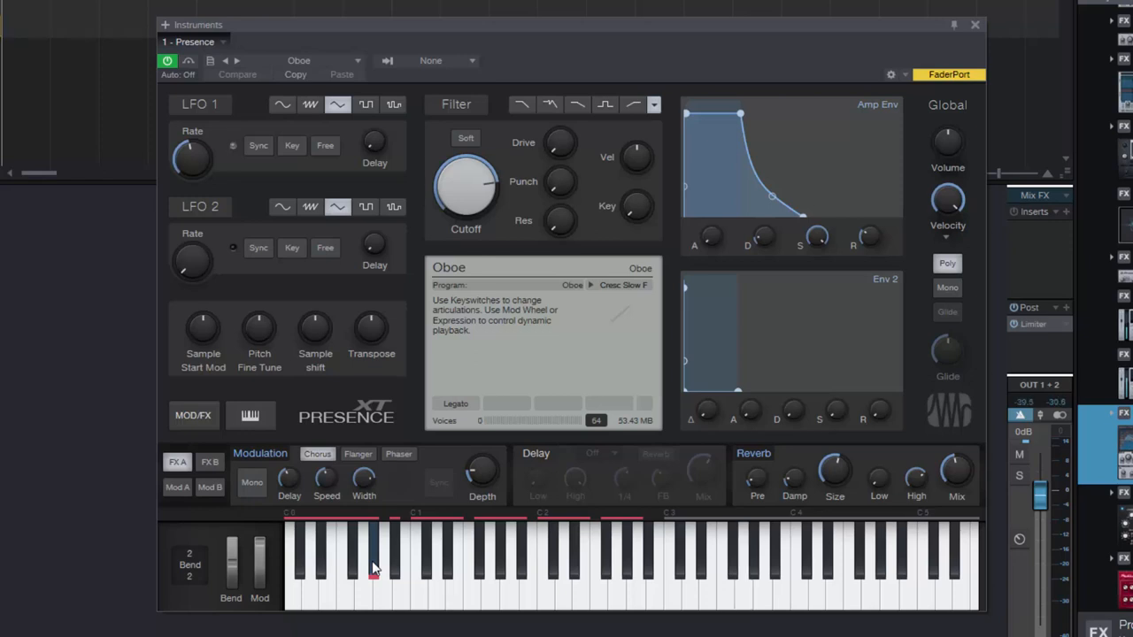
click(774, 566)
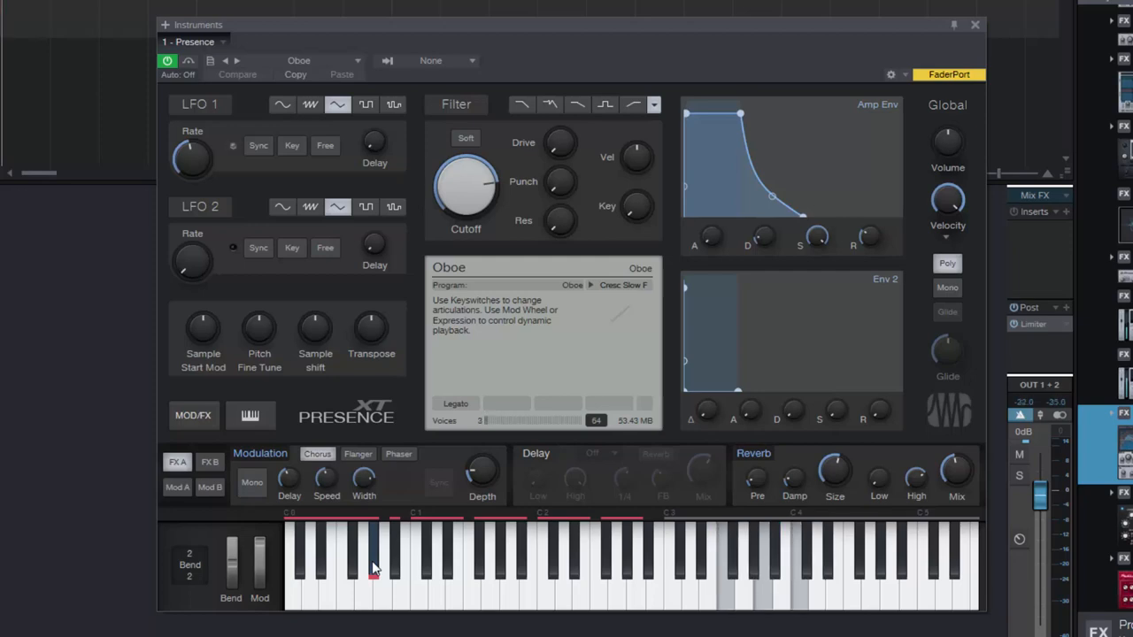
click(232, 145)
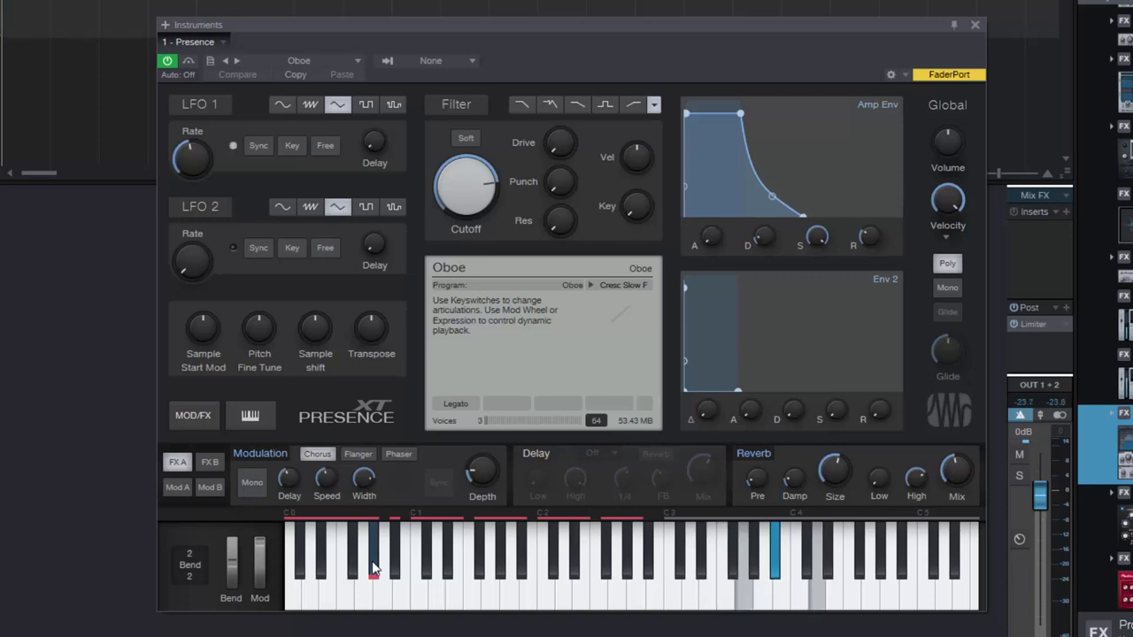
click(774, 549)
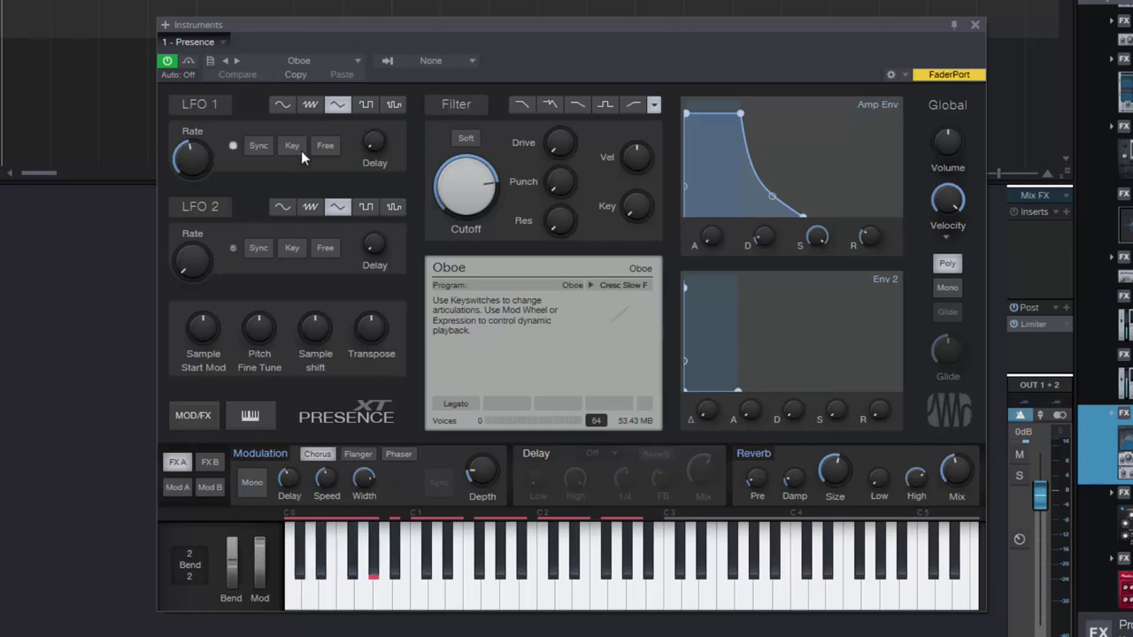
Load the Piccolo preset and audition Mordent Up Down Major 2 and Run Up Major articulations.
click(300, 60)
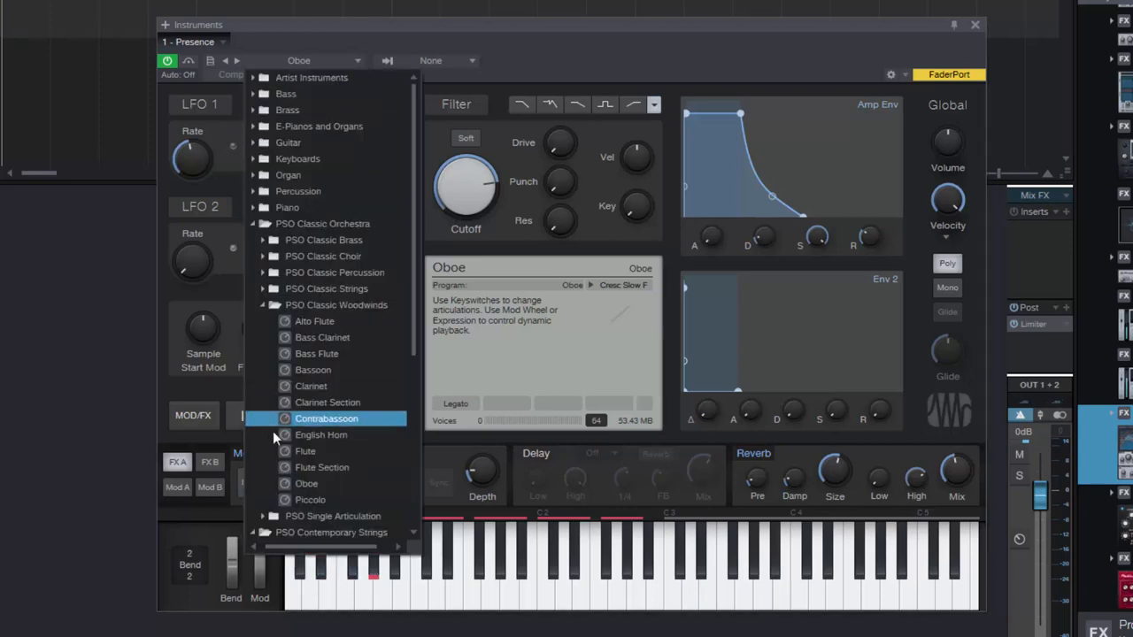
click(306, 483)
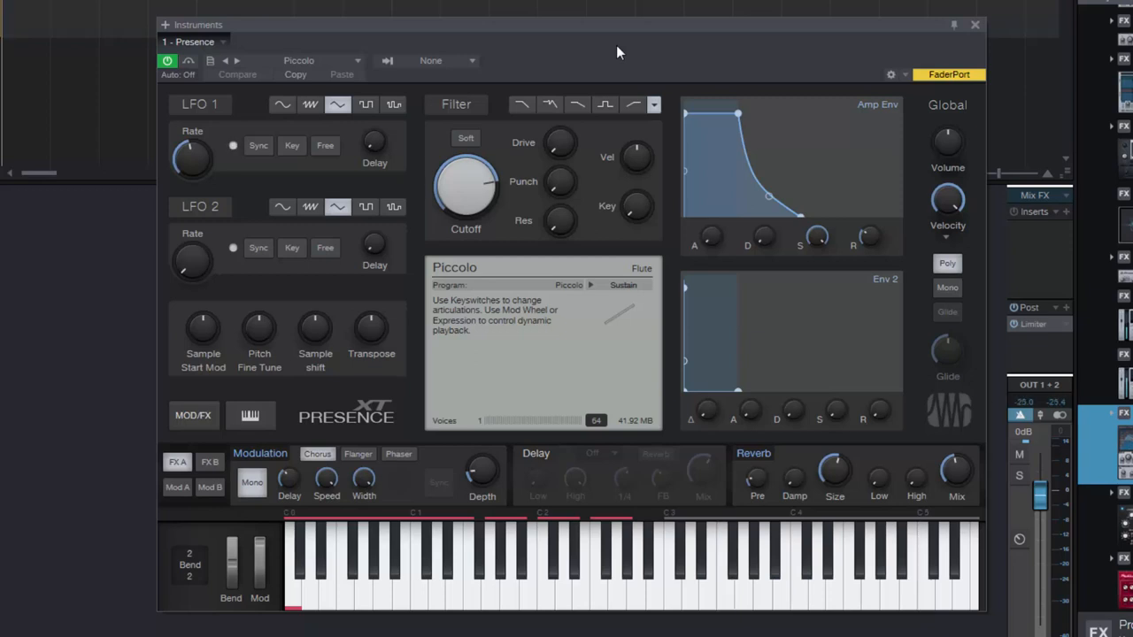
click(233, 145)
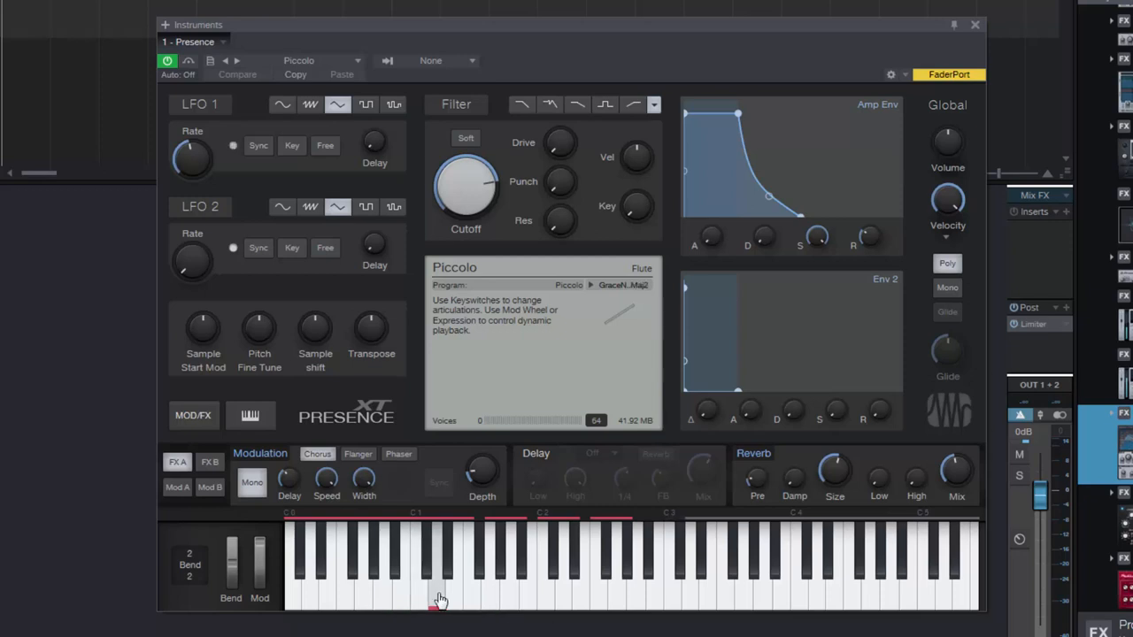
mouse_move(438, 600)
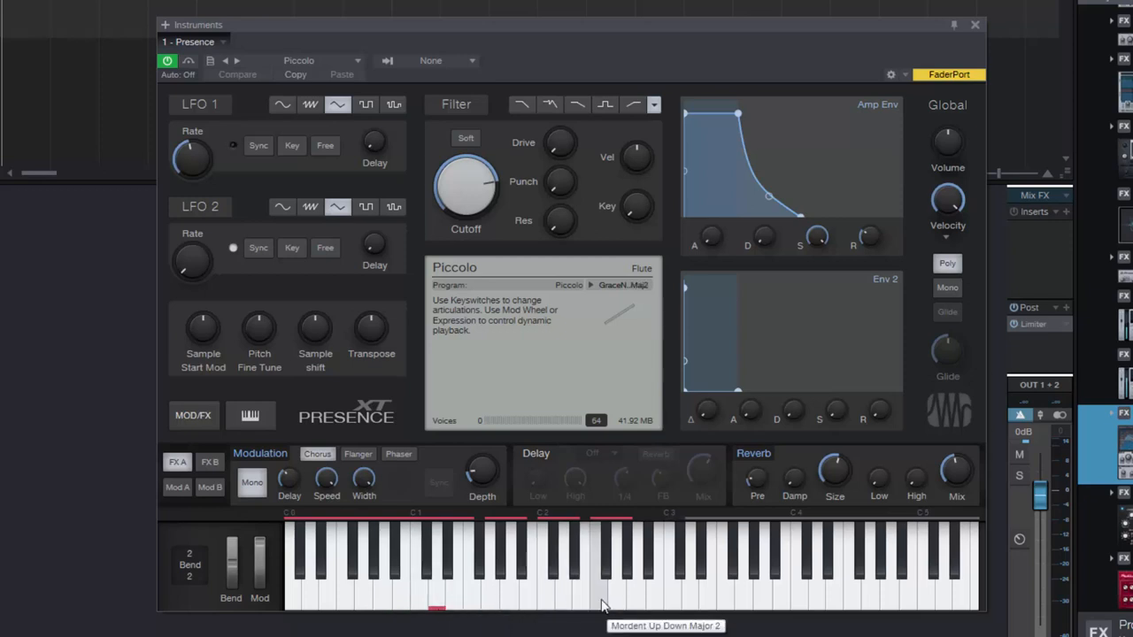
click(617, 584)
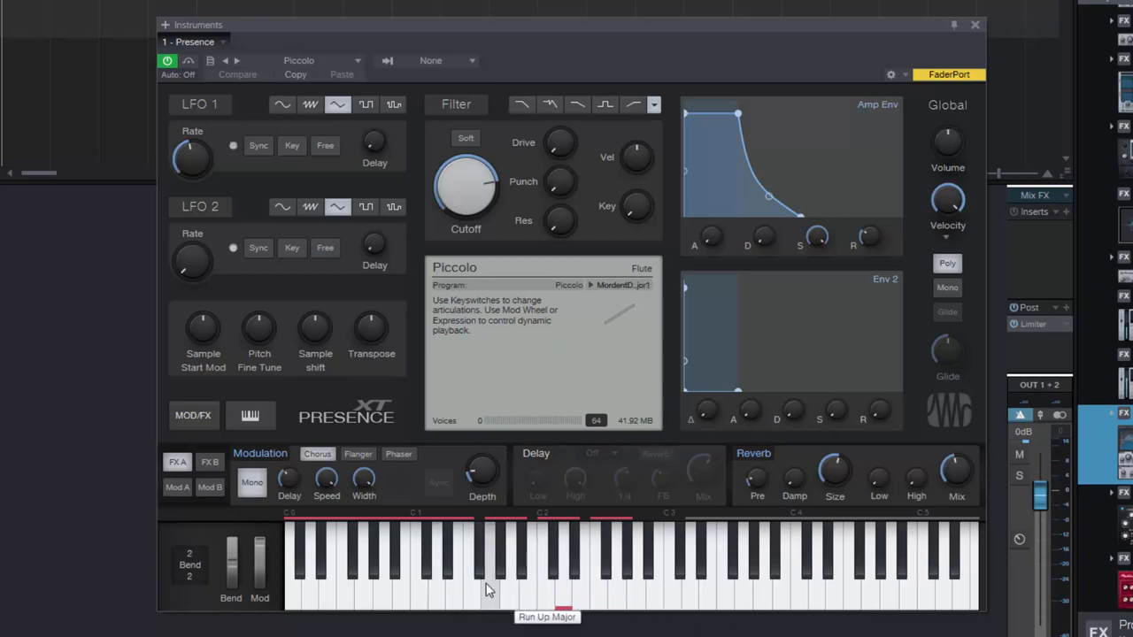
click(491, 593)
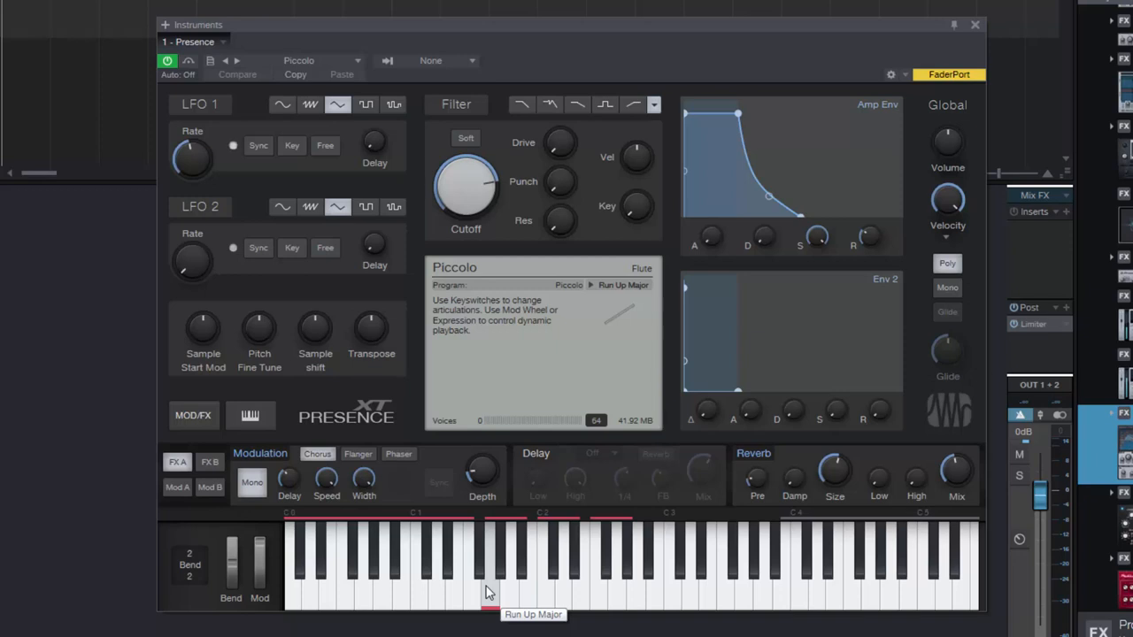
click(489, 588)
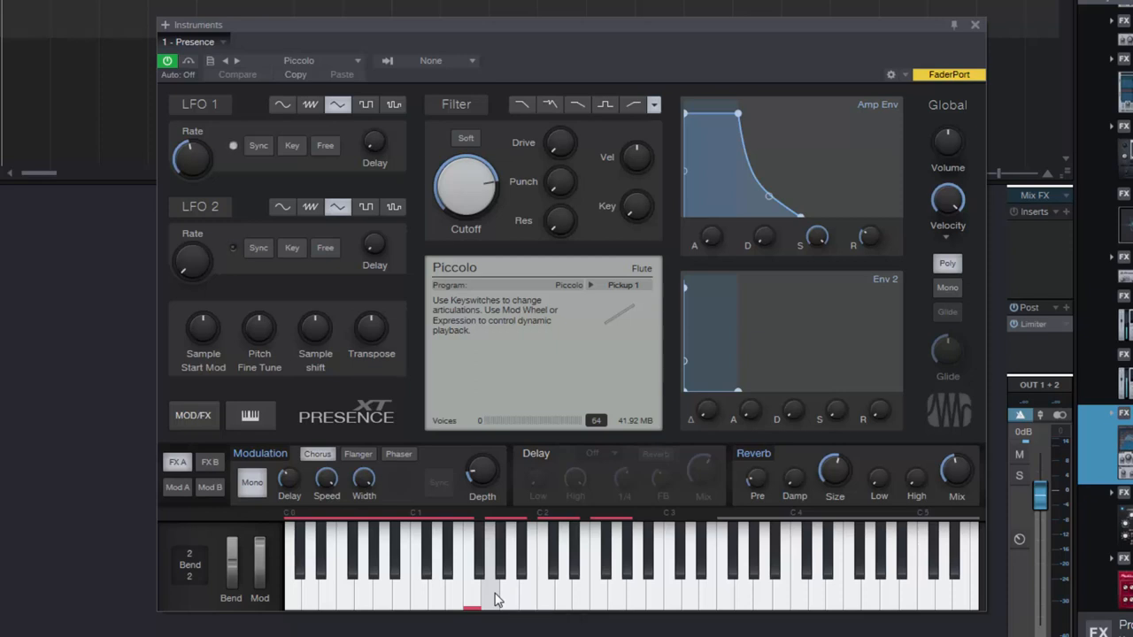
Audition the Grace Note Down Maj, Grace Note Up Maj and Trill HS articulations.
click(232, 146)
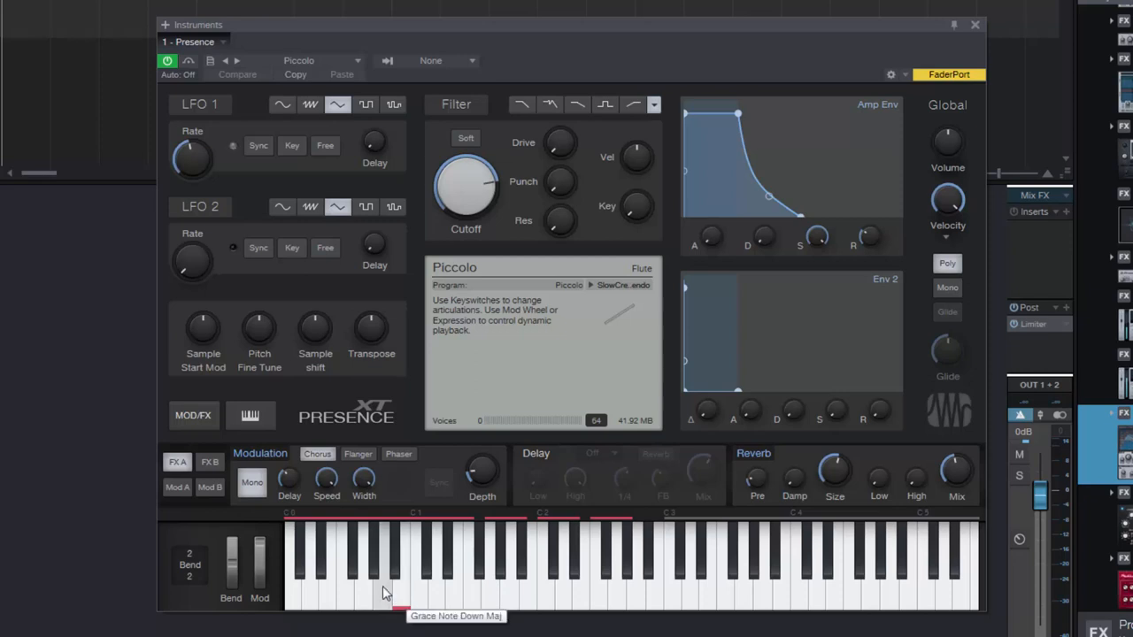
click(347, 591)
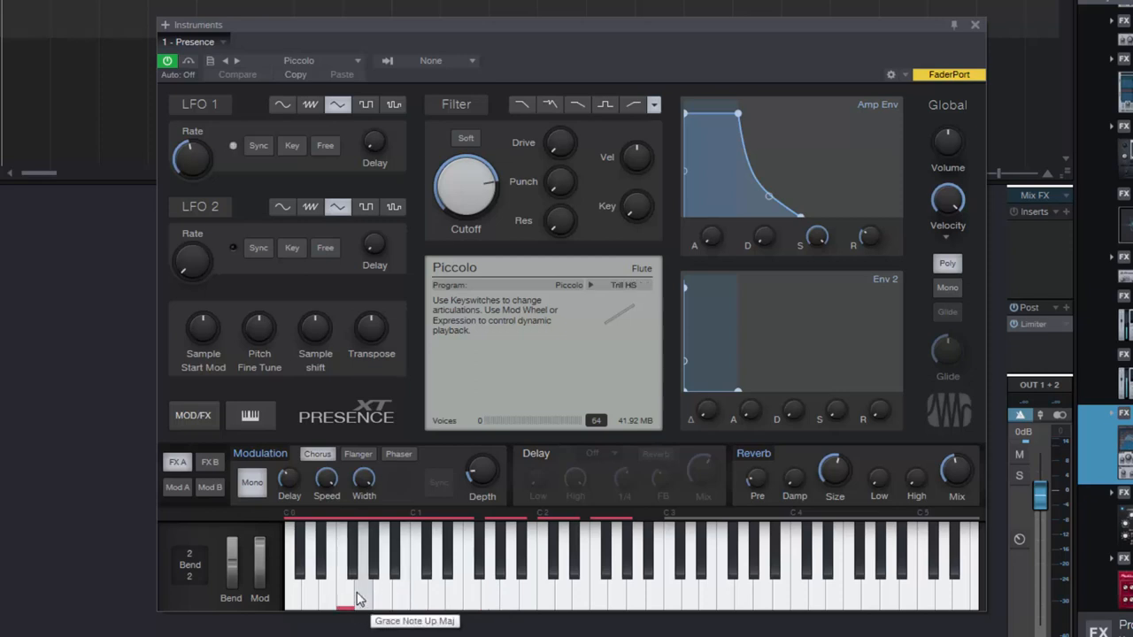
click(358, 607)
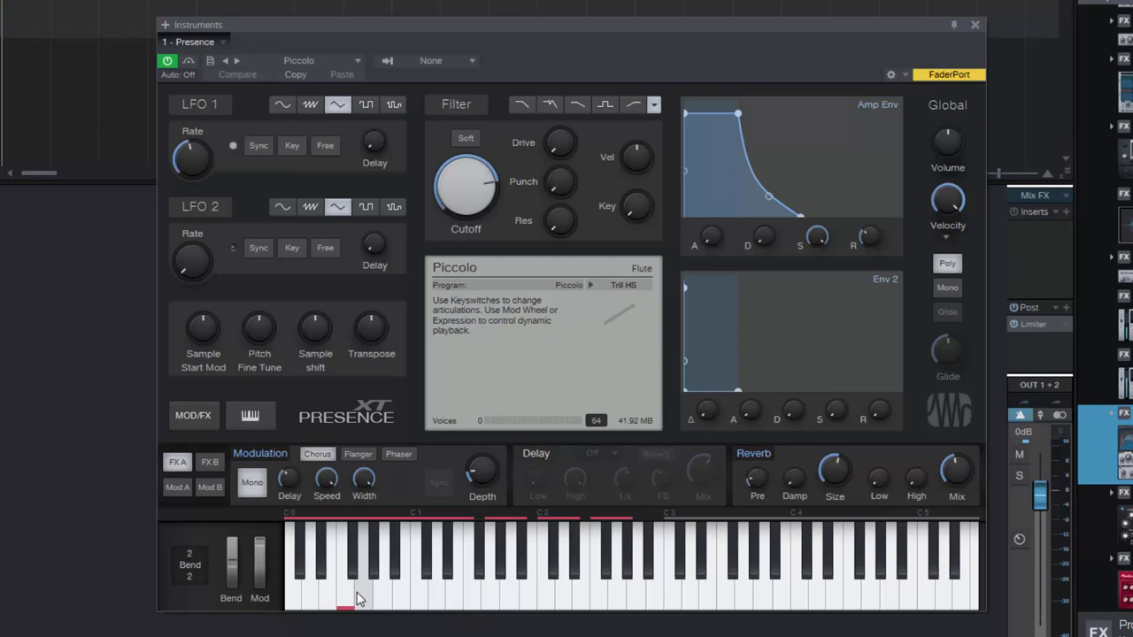
click(233, 145)
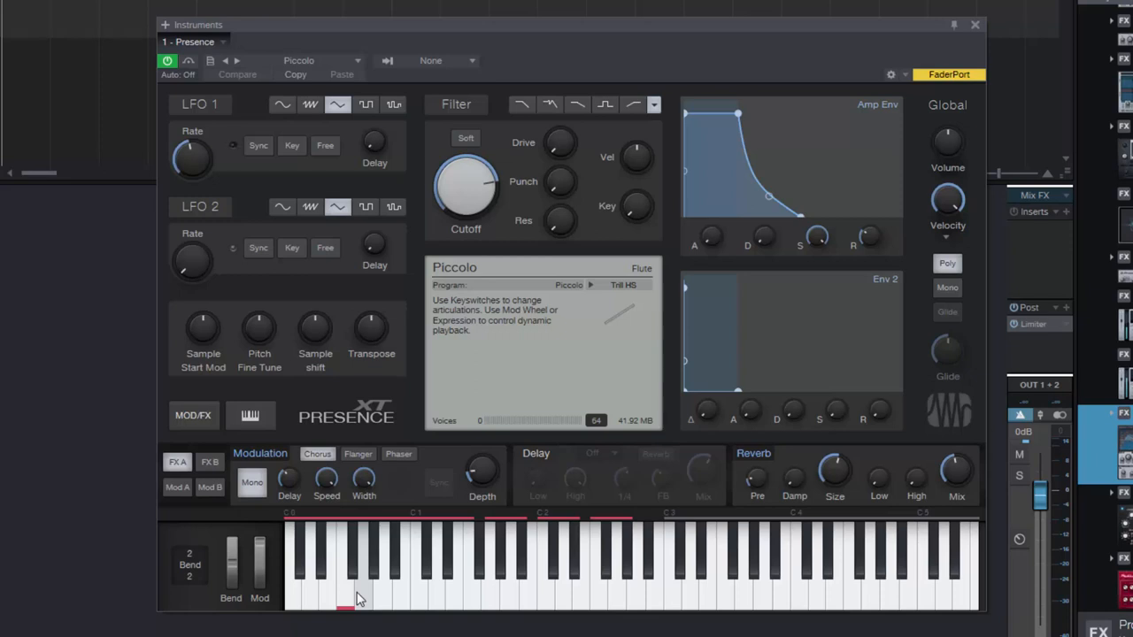
click(232, 145)
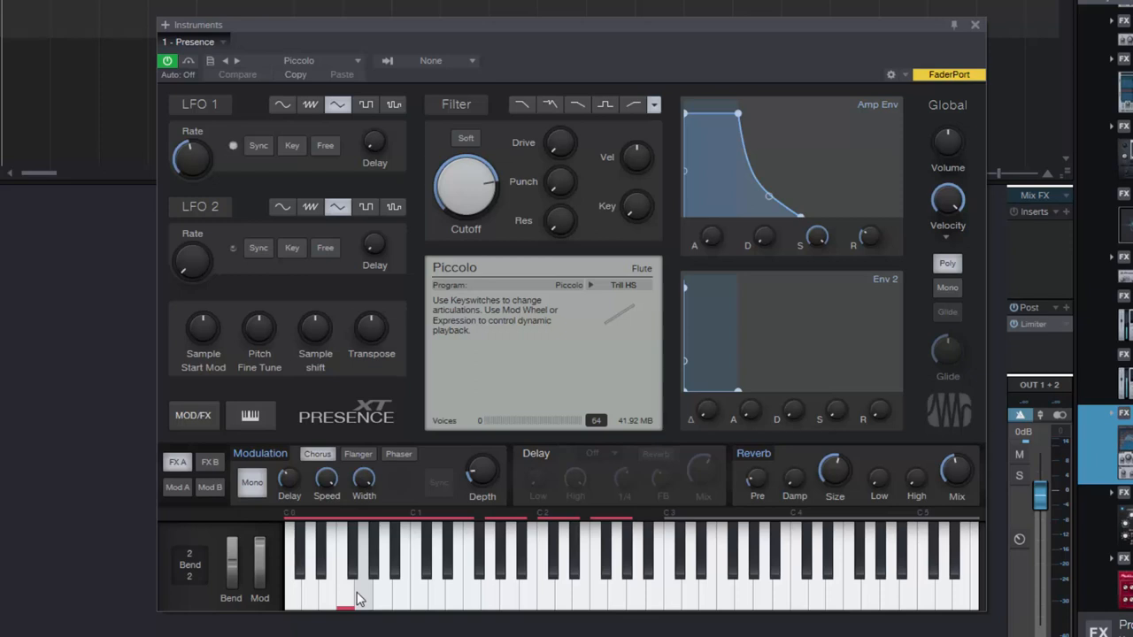
click(233, 145)
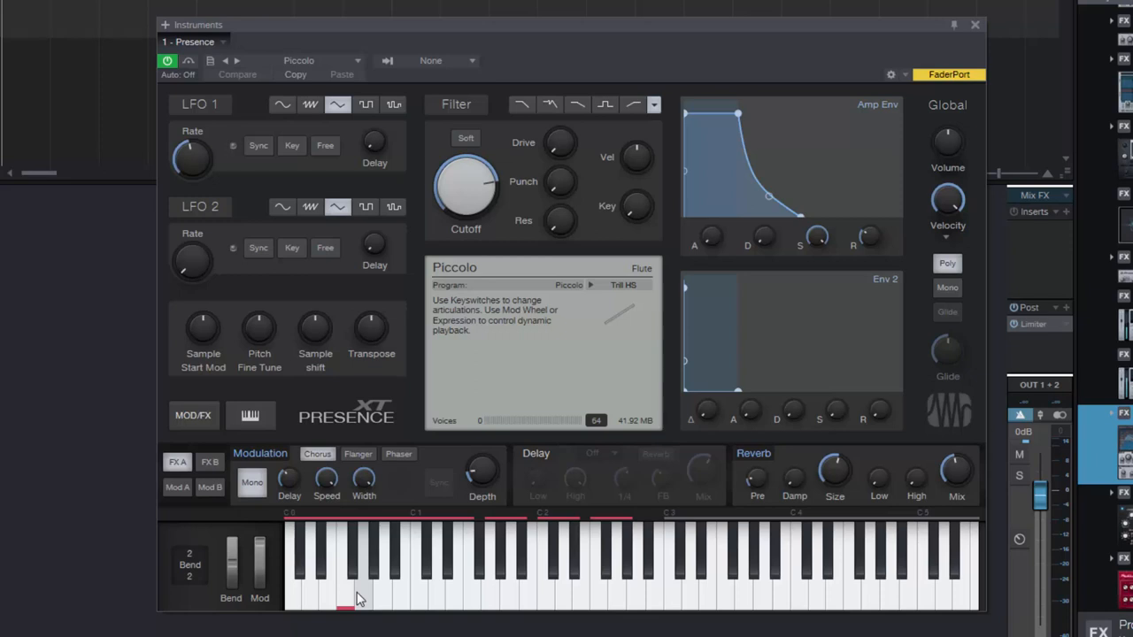